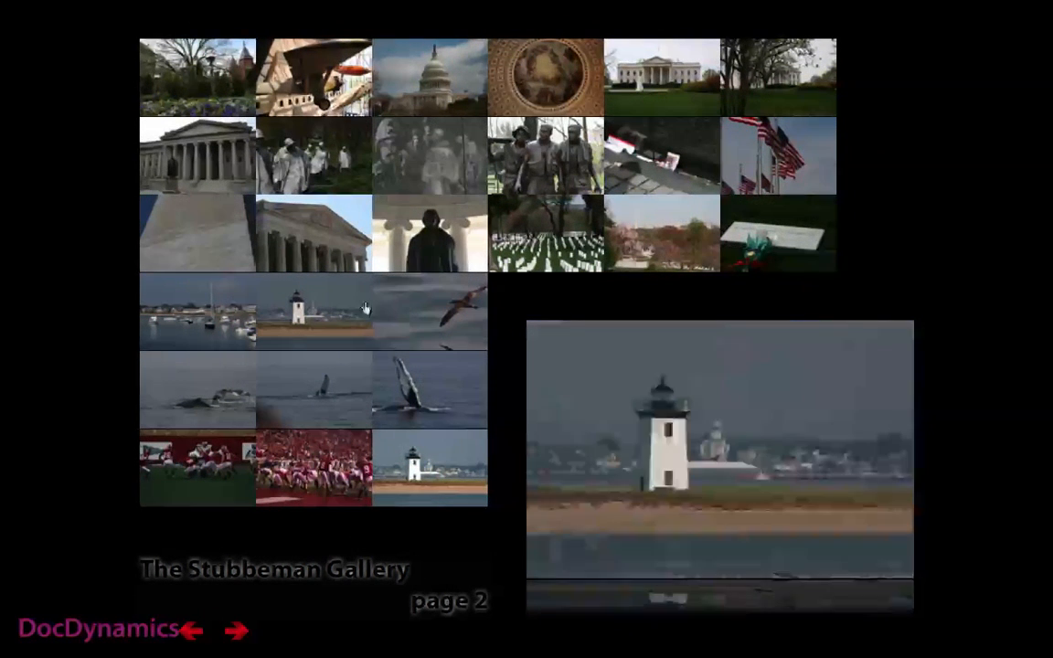
Step: Select all 71 image files in the Mac-Links folder with Cmd+A
left_click(237, 630)
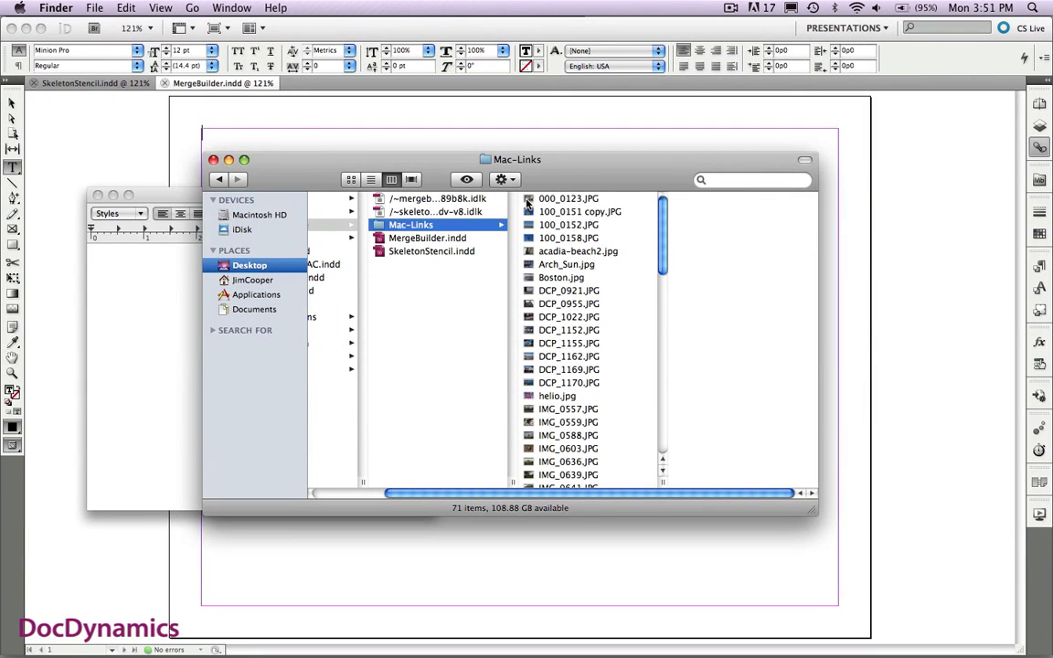
left_click(566, 197)
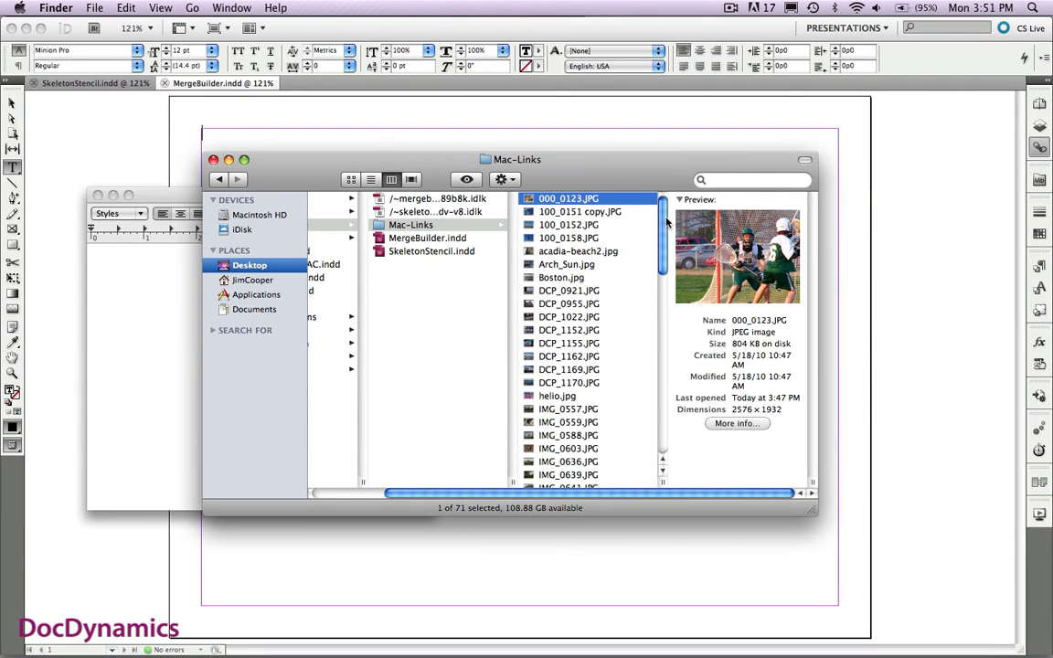
scroll("down", 3)
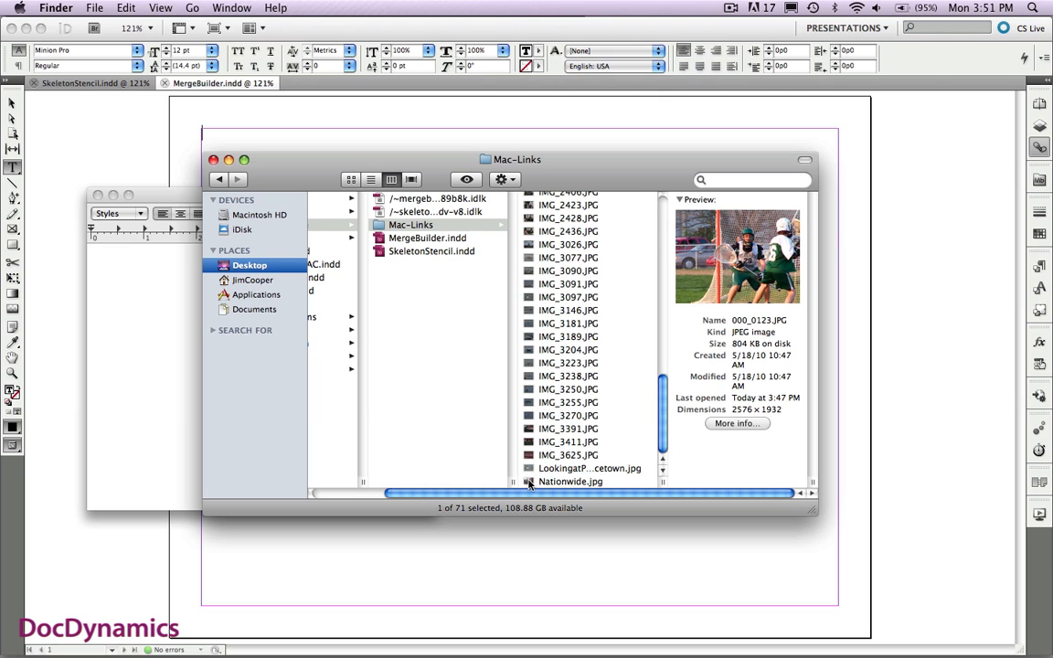
key("cmd+a")
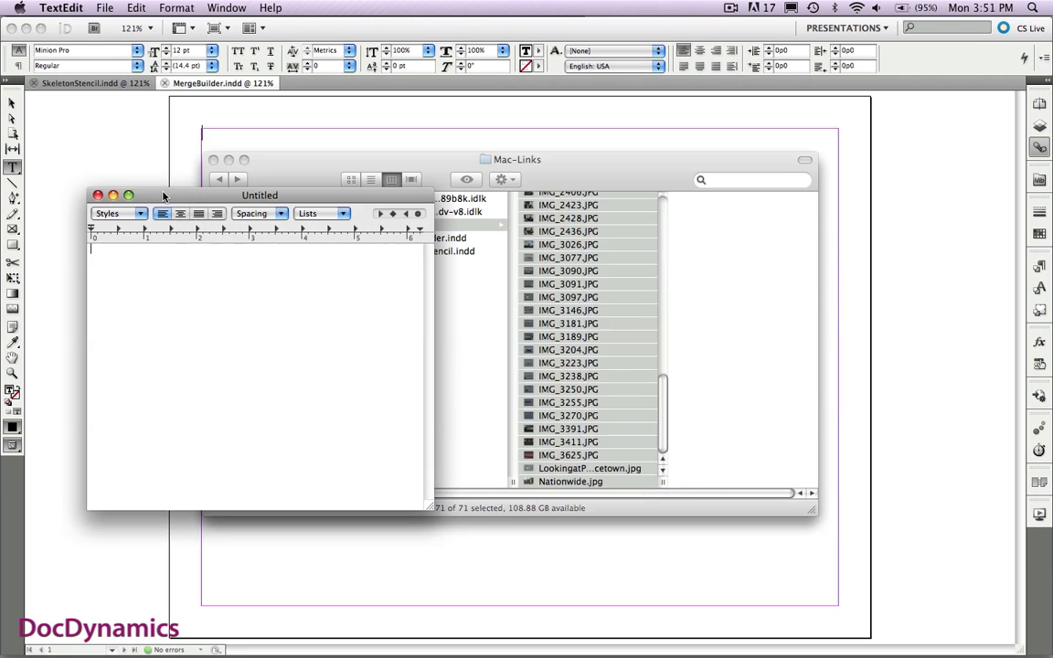
Step: Paste the copied image file names into the untitled TextEdit document via Edit > Paste
left_click_drag(260, 193, 250, 110)
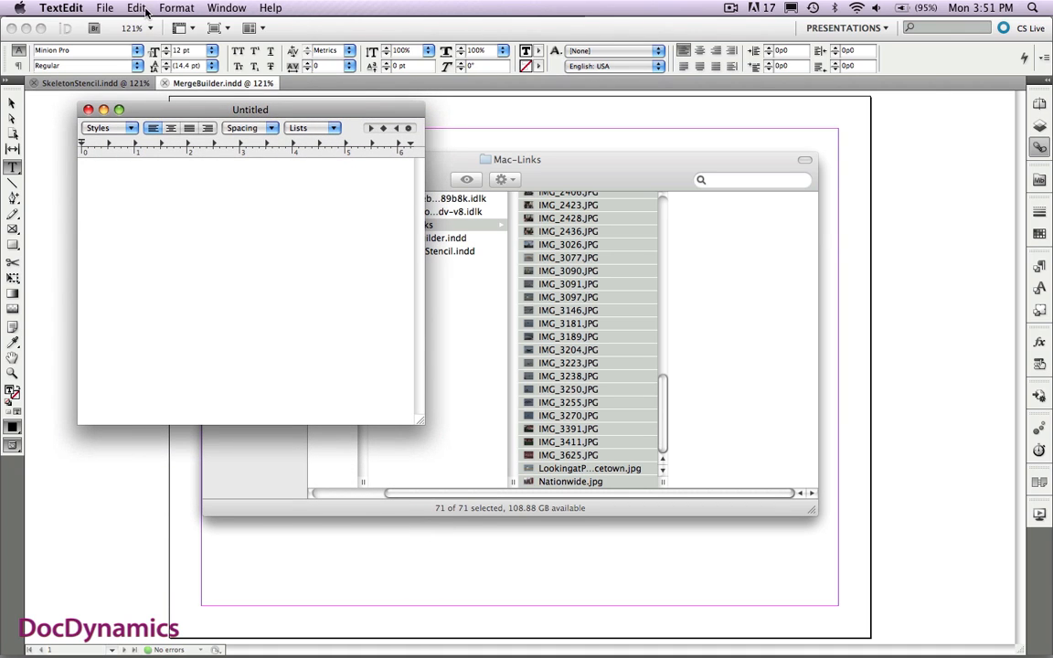
left_click(135, 7)
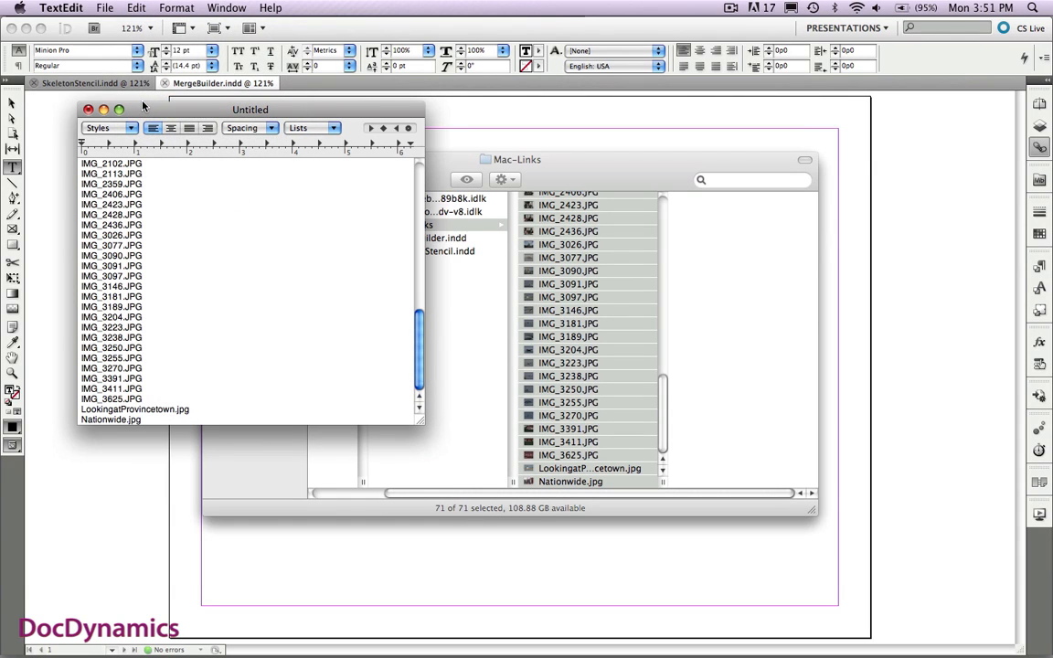
left_click(141, 419)
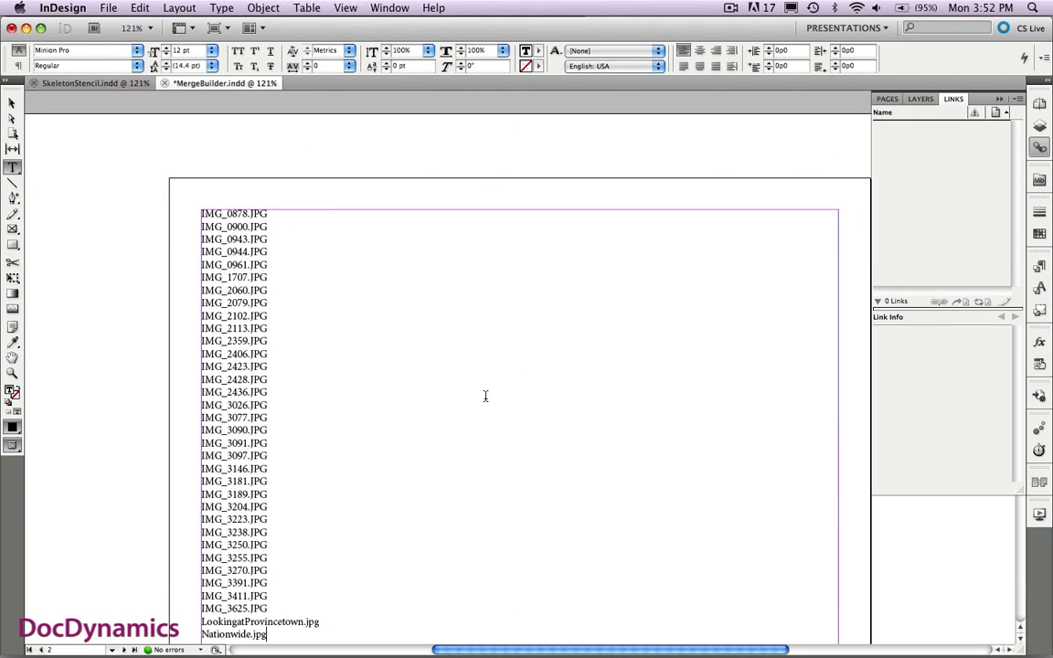
mouse_move(994, 110)
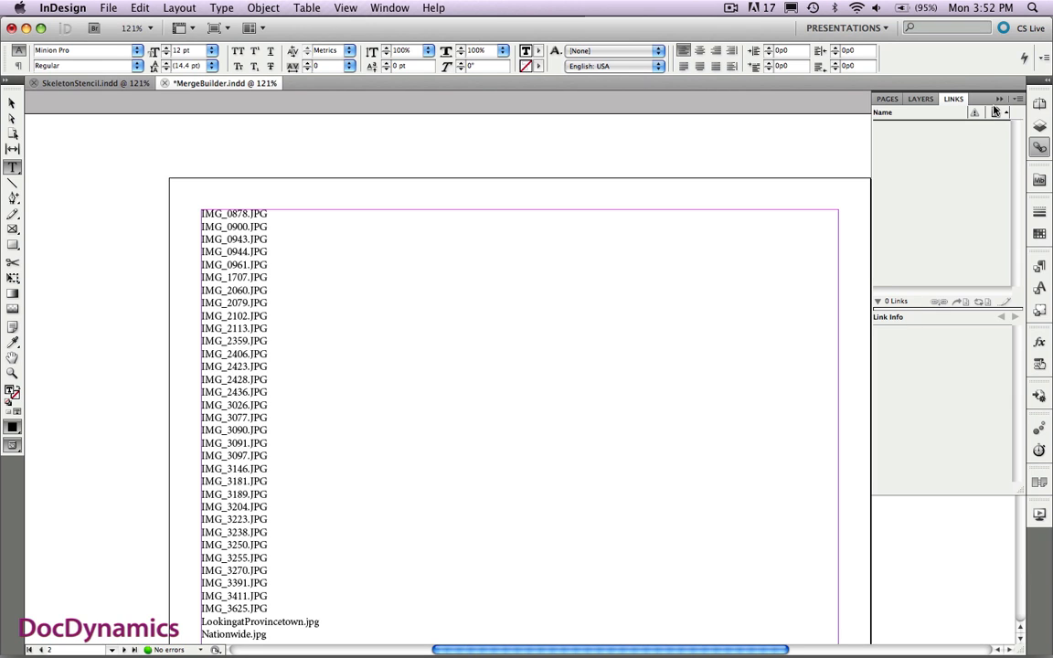
Step: Paste the file-name list into the MergeBuilder text frame and return to its top
left_click(997, 98)
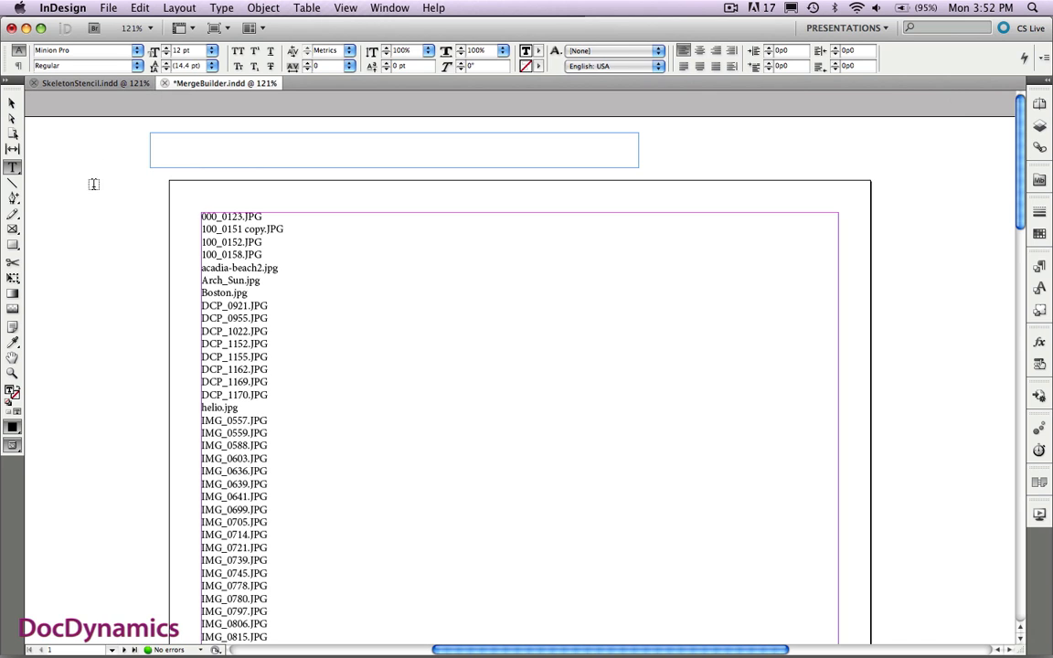
left_click(11, 102)
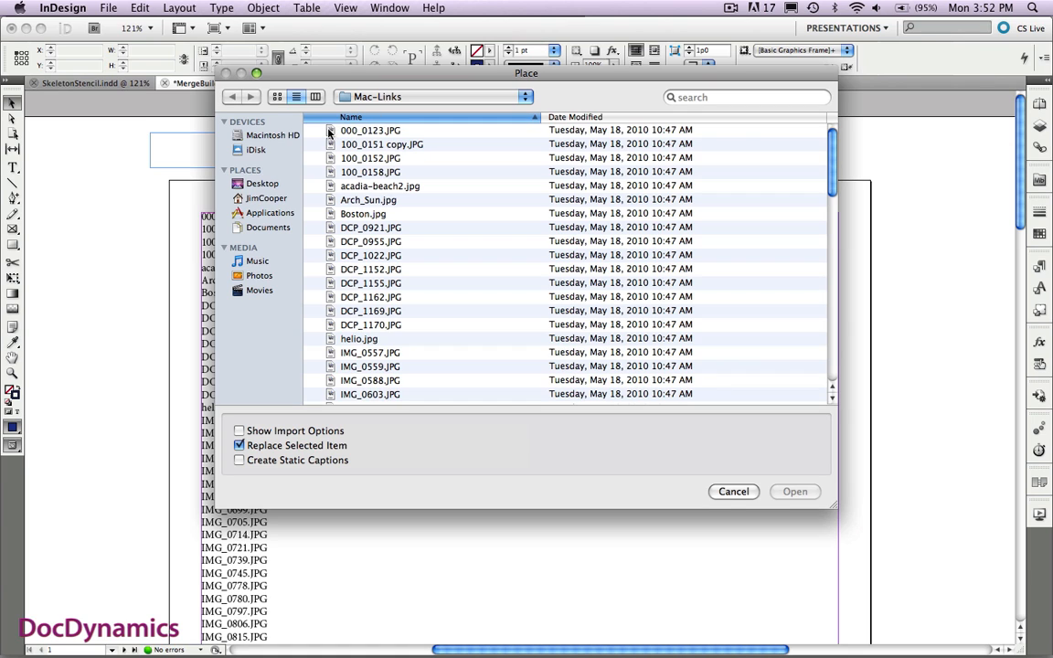
Step: Place 000_0123.JPG beside the page and copy its full path from the Links panel
left_click(793, 491)
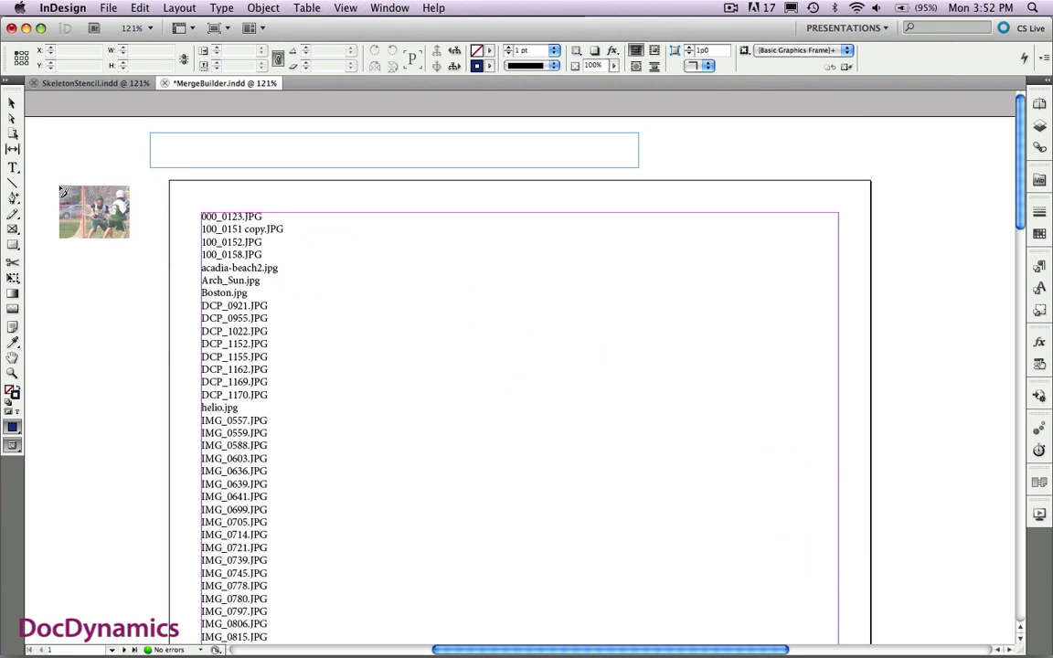
left_click(95, 212)
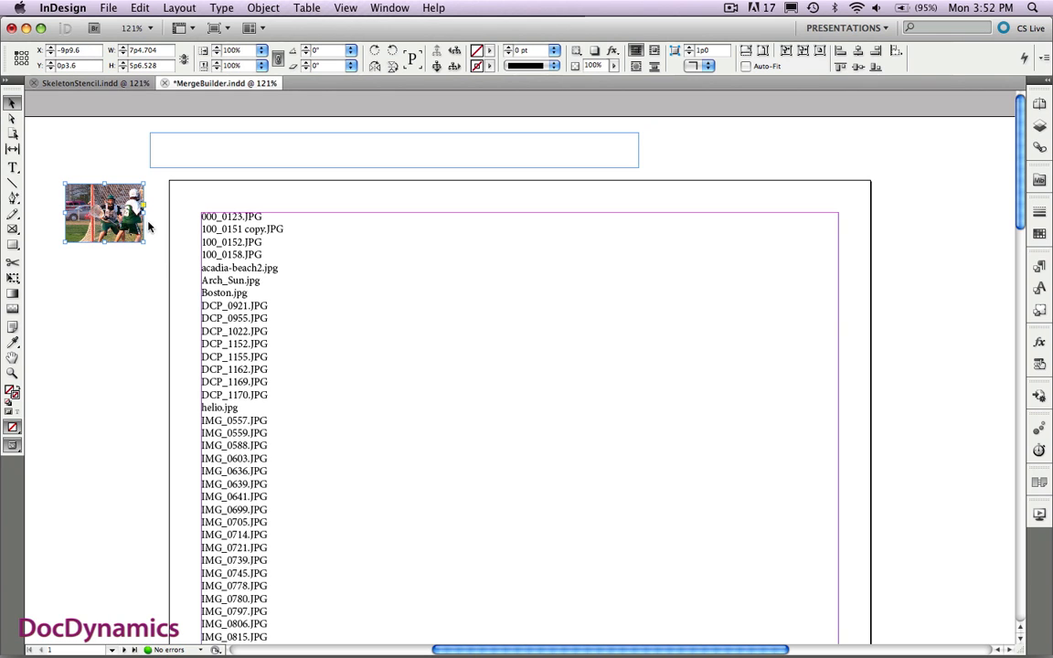
left_click(1038, 146)
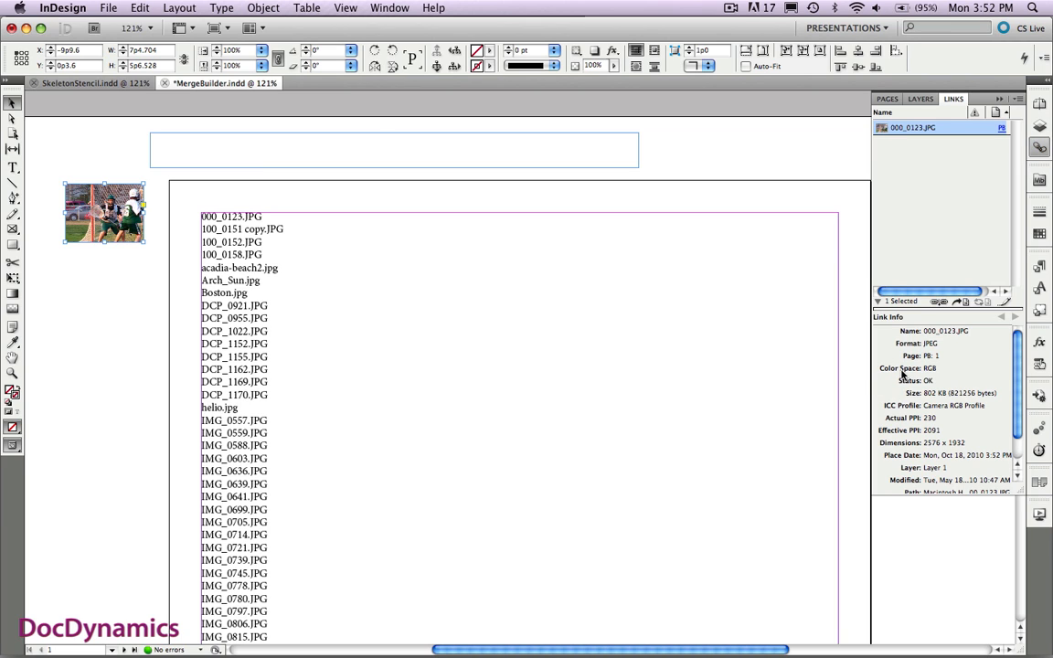
right_click(905, 369)
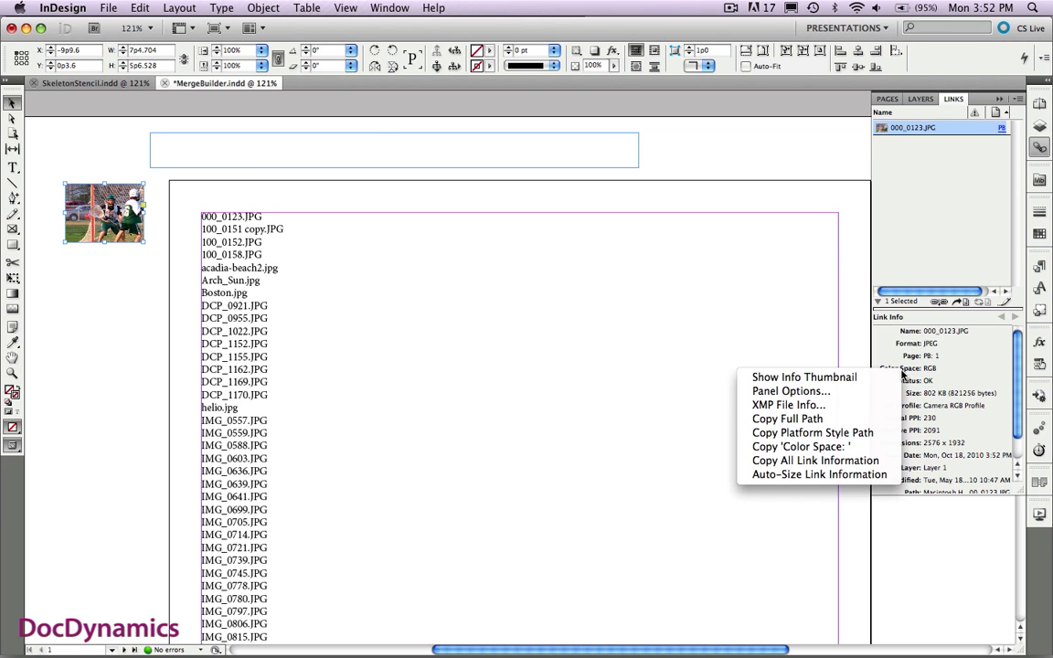
mouse_move(812, 431)
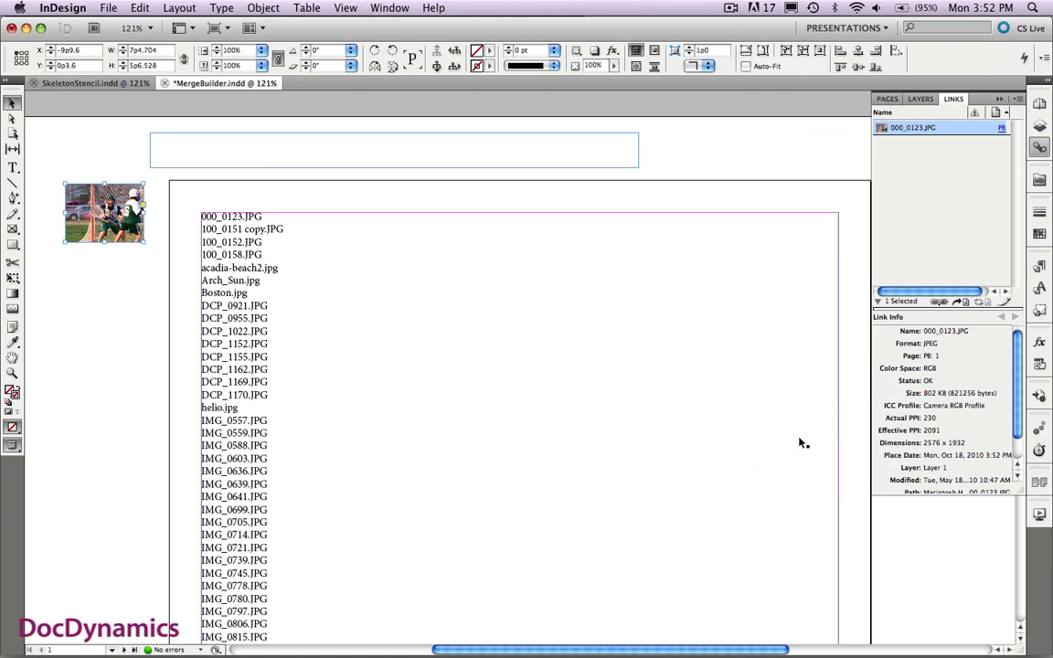
left_click(392, 150)
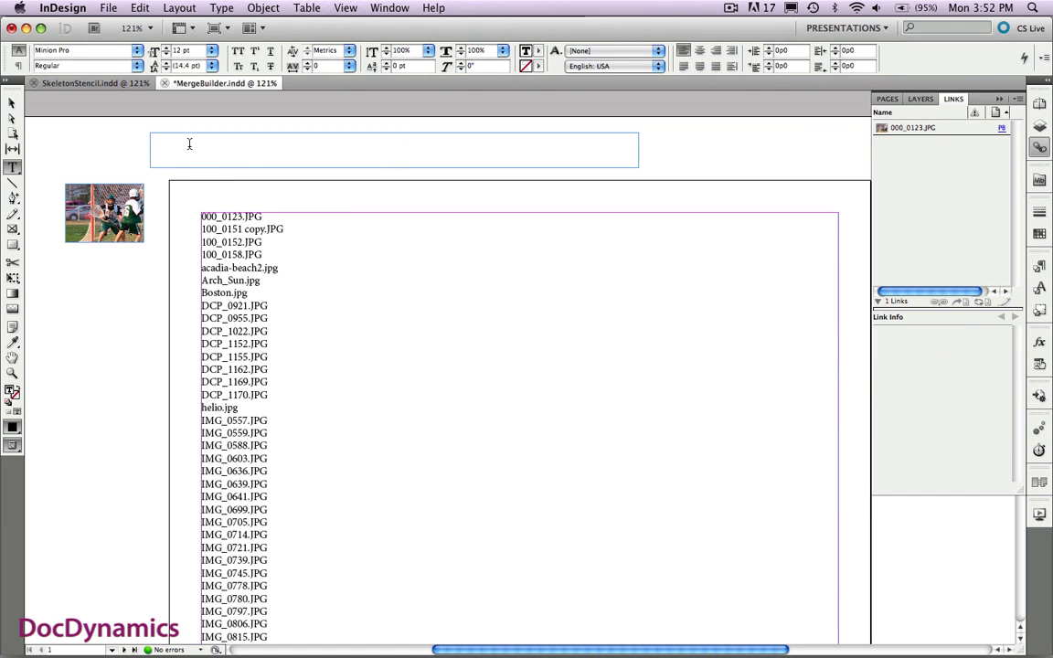
Step: Paste the full path ending in Mac-Links:000_0123.JPG into the top frame and select the file name
type("Macintosh HD:Users:JimCooper:Desktop:Auto-Interactive:Mac-Links:000_0123.JPG")
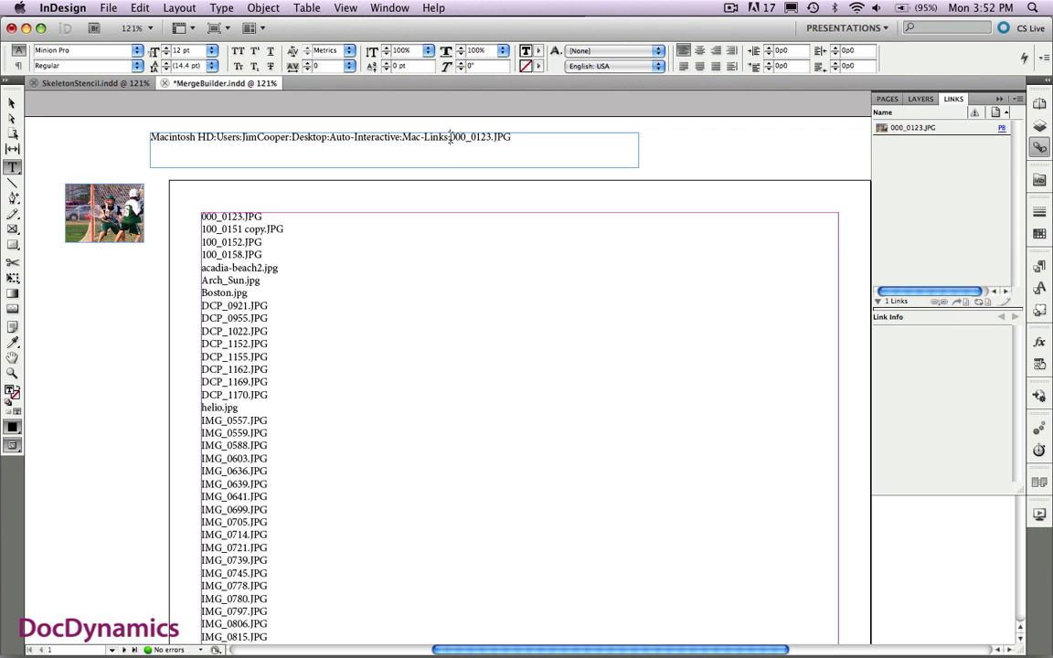
double_click(478, 137)
type("^p")
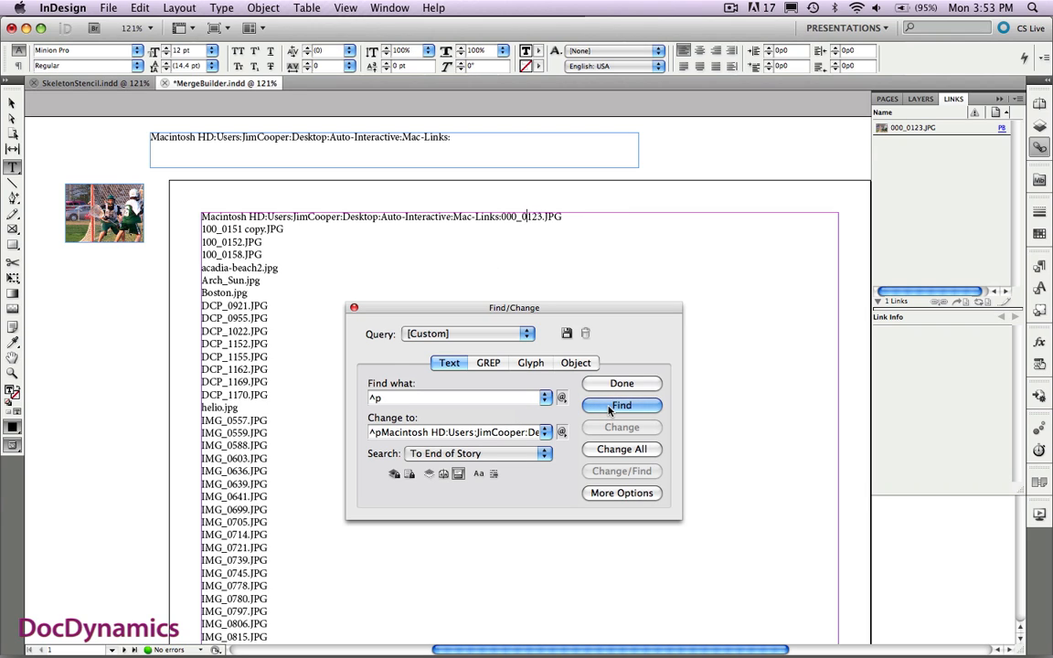
Step: Replace each ^p with ^p plus the Mac-Links path, testing twice then Change All (68 replacements)
left_click(622, 406)
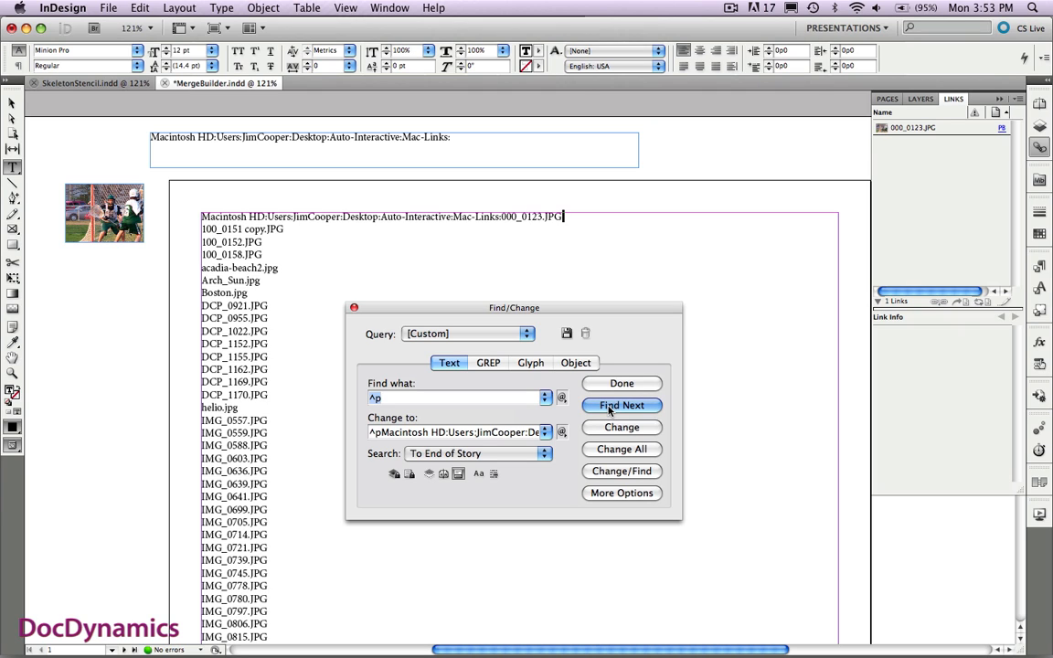
left_click(622, 405)
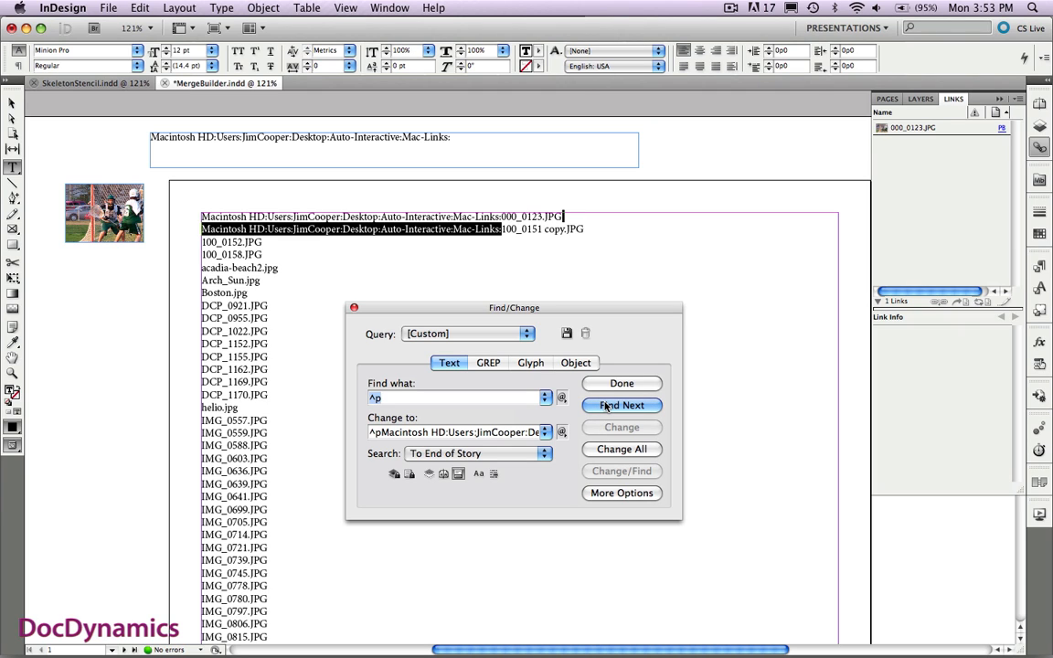
left_click(621, 428)
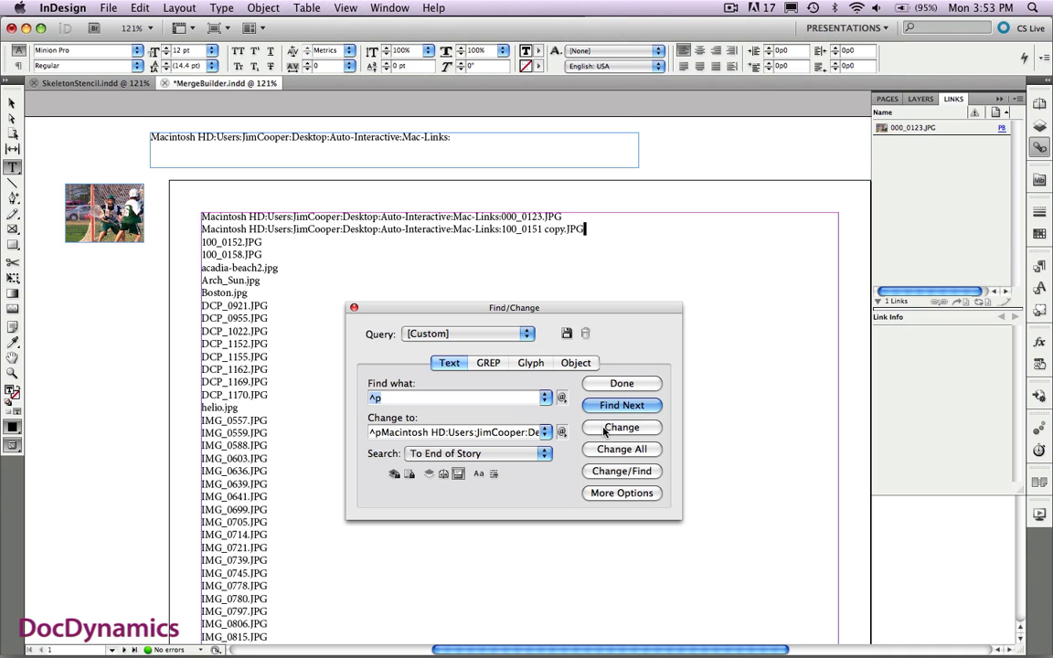
left_click(621, 427)
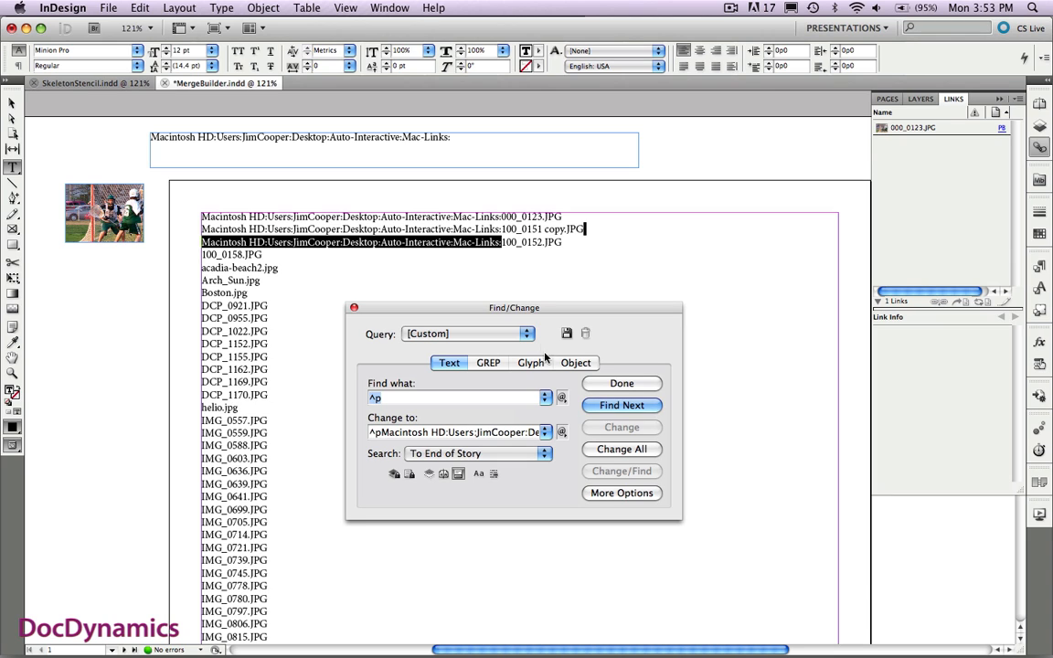
left_click(622, 405)
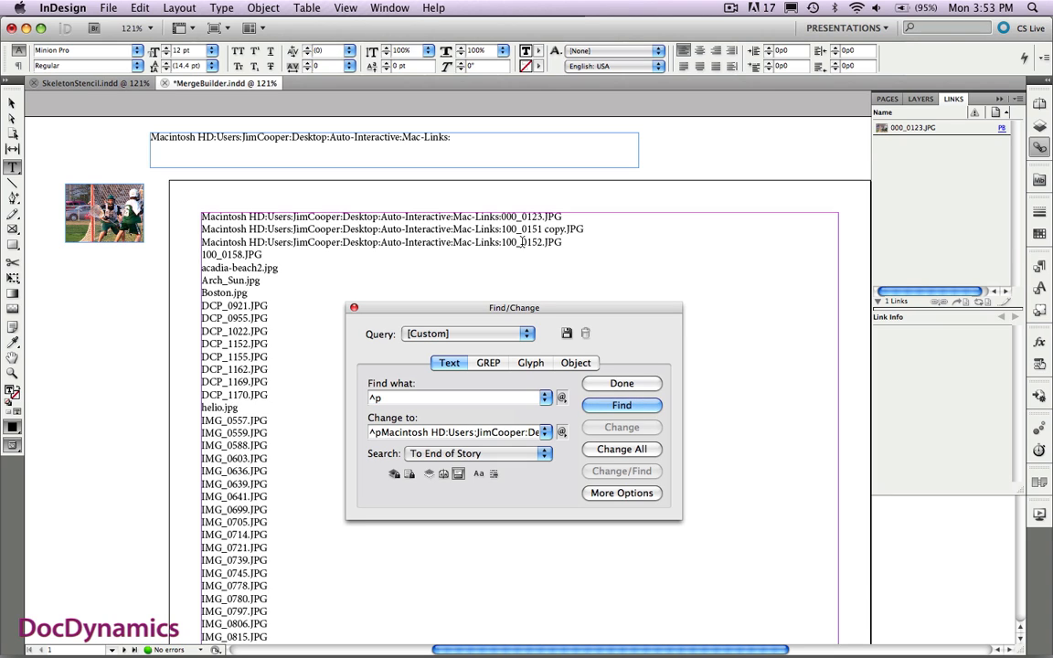
left_click(622, 449)
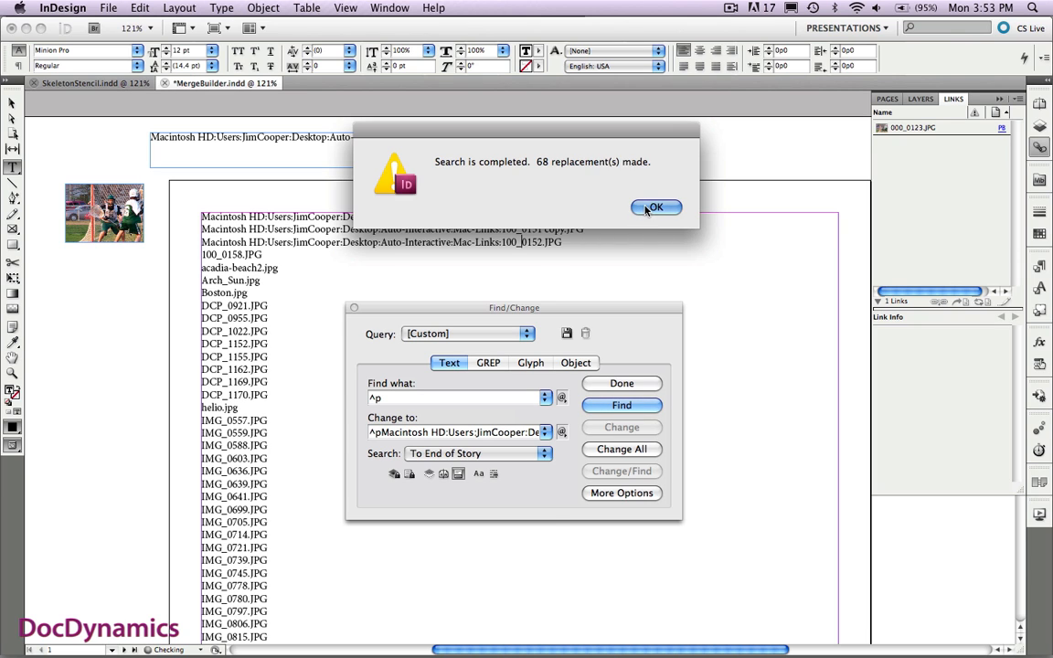
left_click(654, 206)
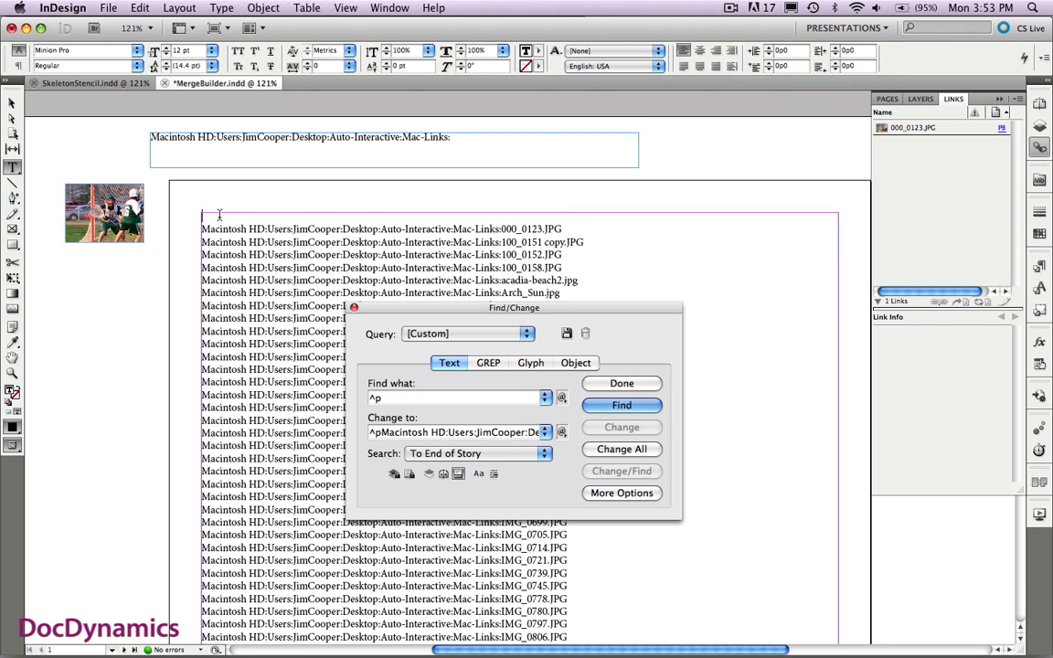
left_click(621, 405)
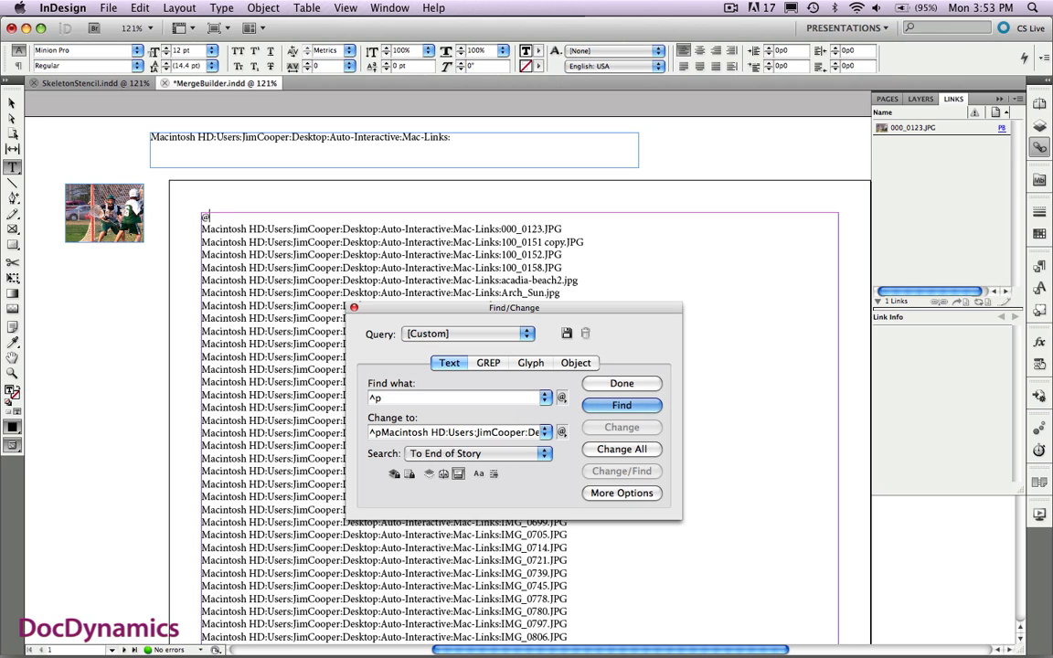
type("Gra")
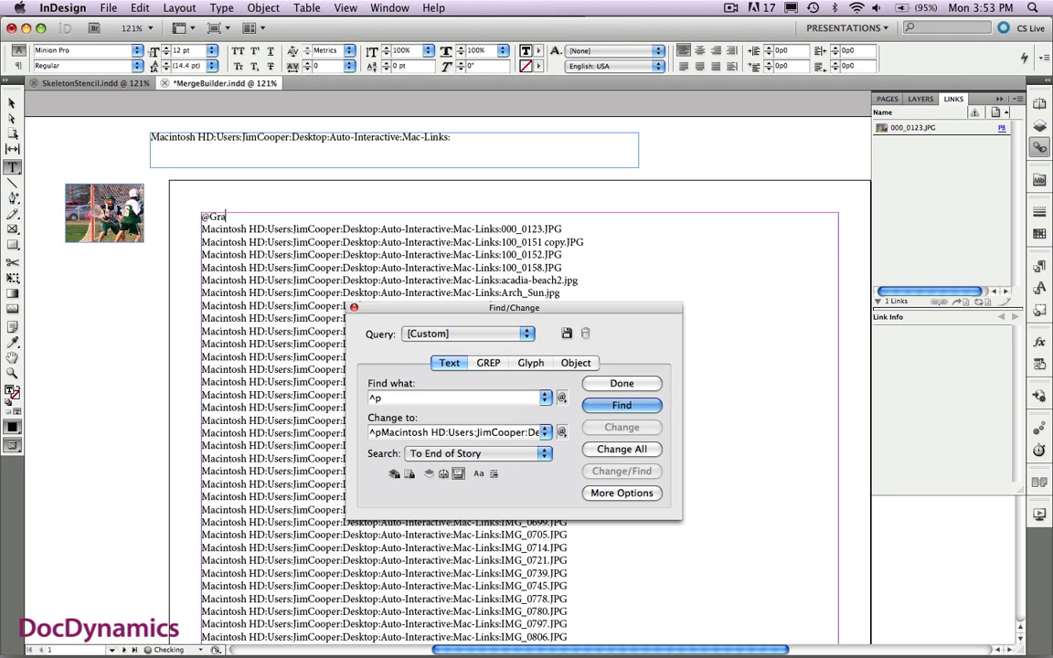
type("phics")
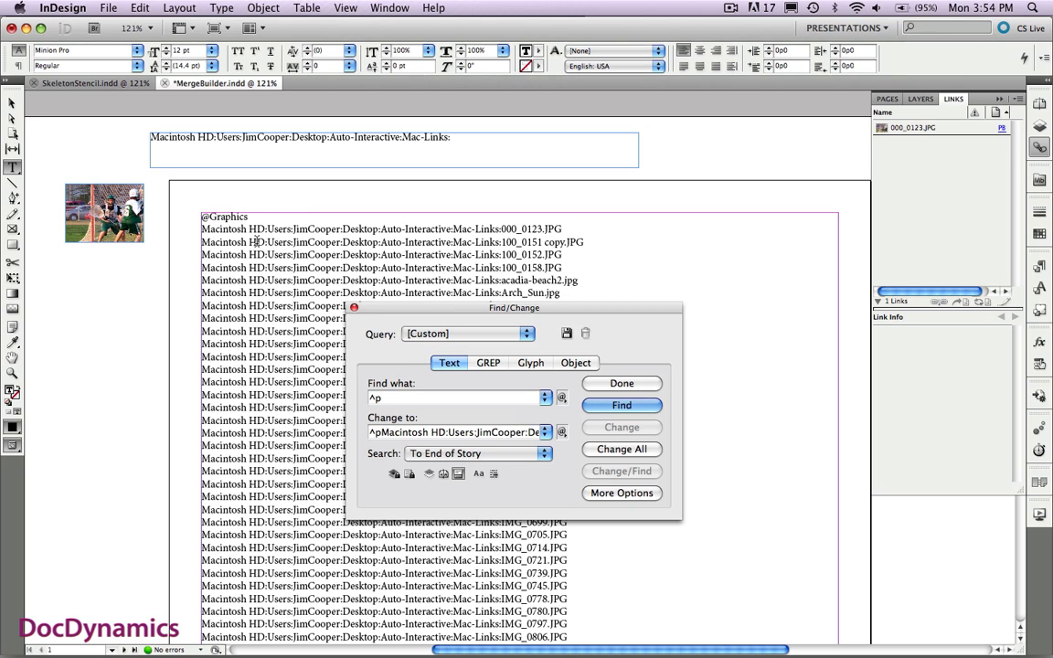
Step: Export the document as MergeBuilder.pdf in Adobe PDF (Interactive) format
left_click(108, 7)
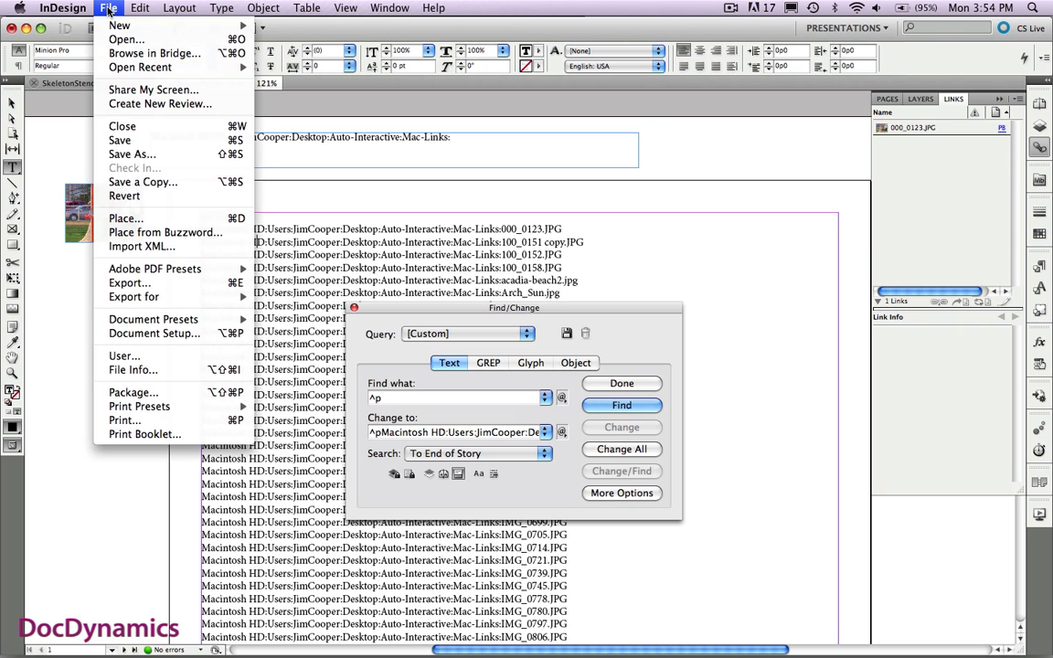
mouse_move(126, 41)
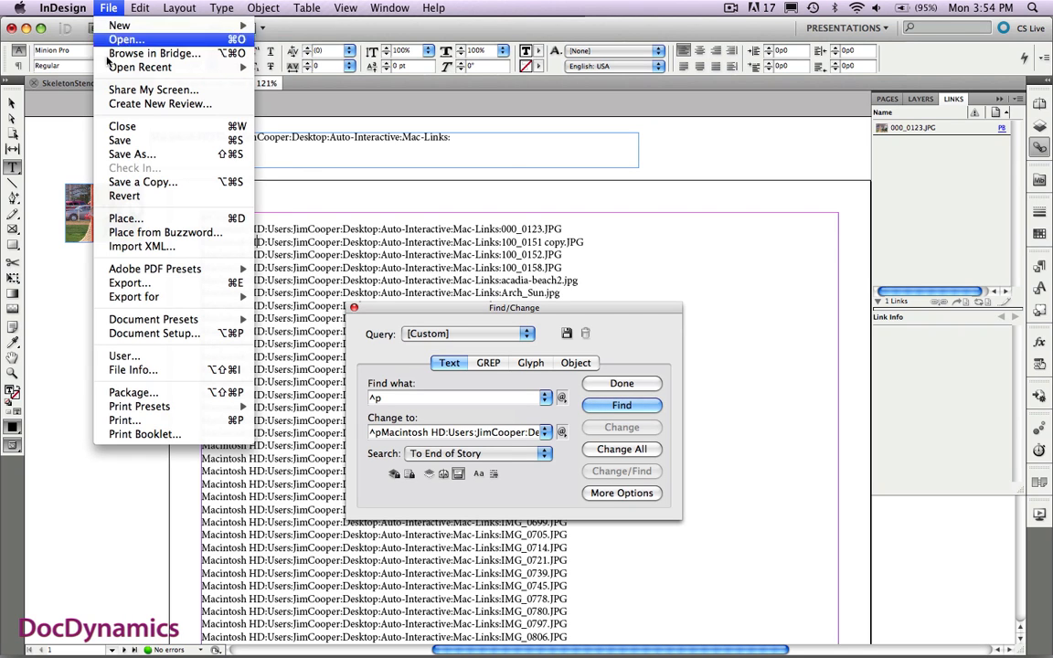
mouse_move(128, 283)
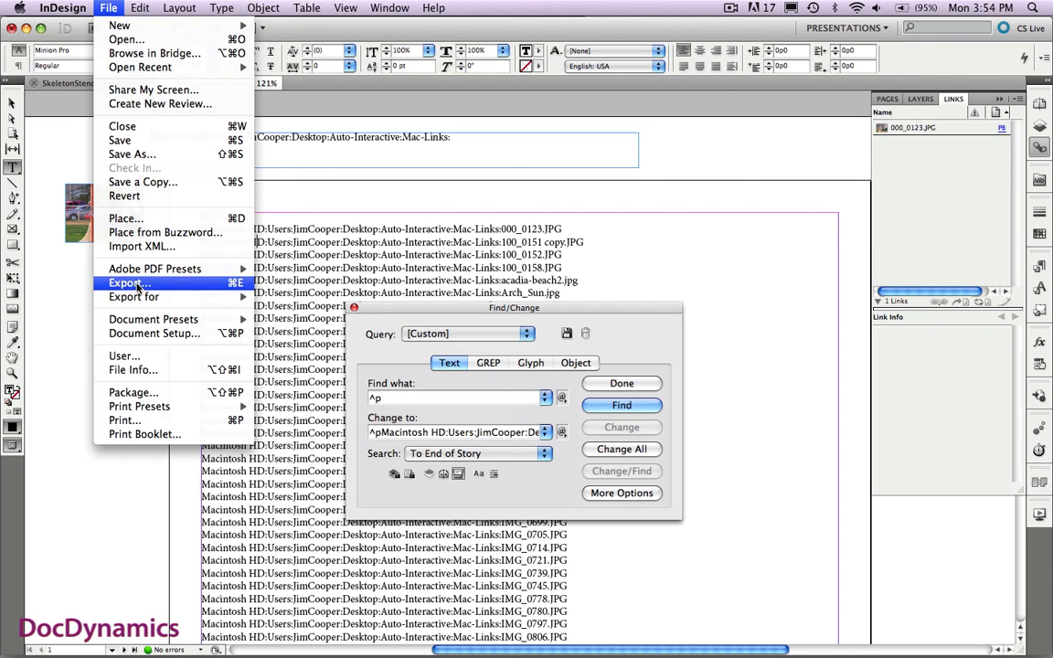
left_click(128, 282)
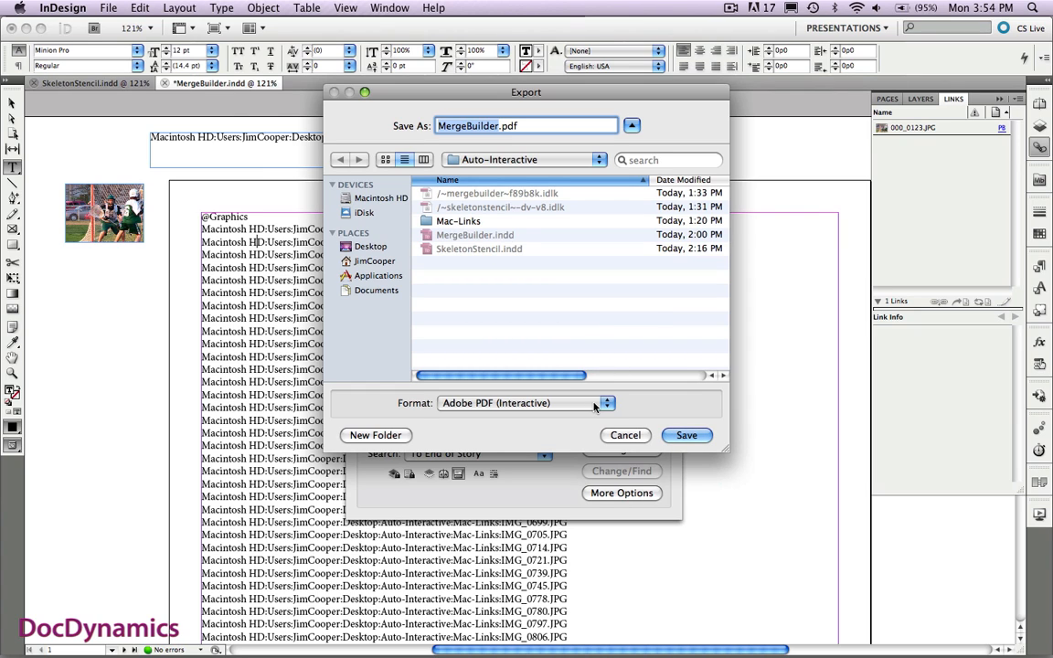
left_click(606, 404)
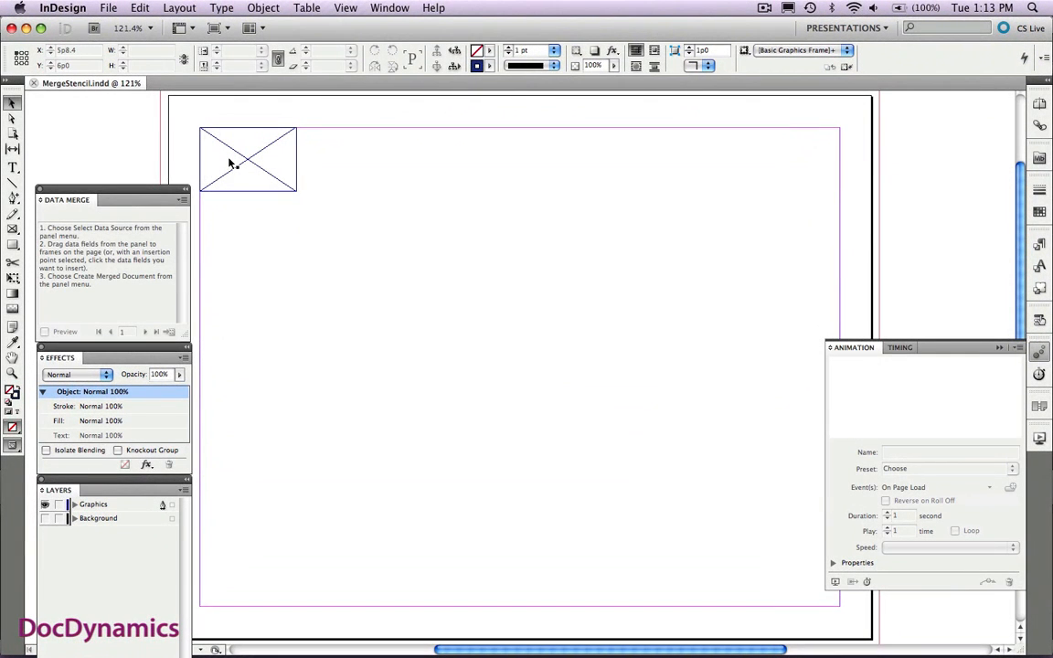
Step: Select the empty placeholder image frame and show the Data Merge panel from the Window menu
left_click(249, 161)
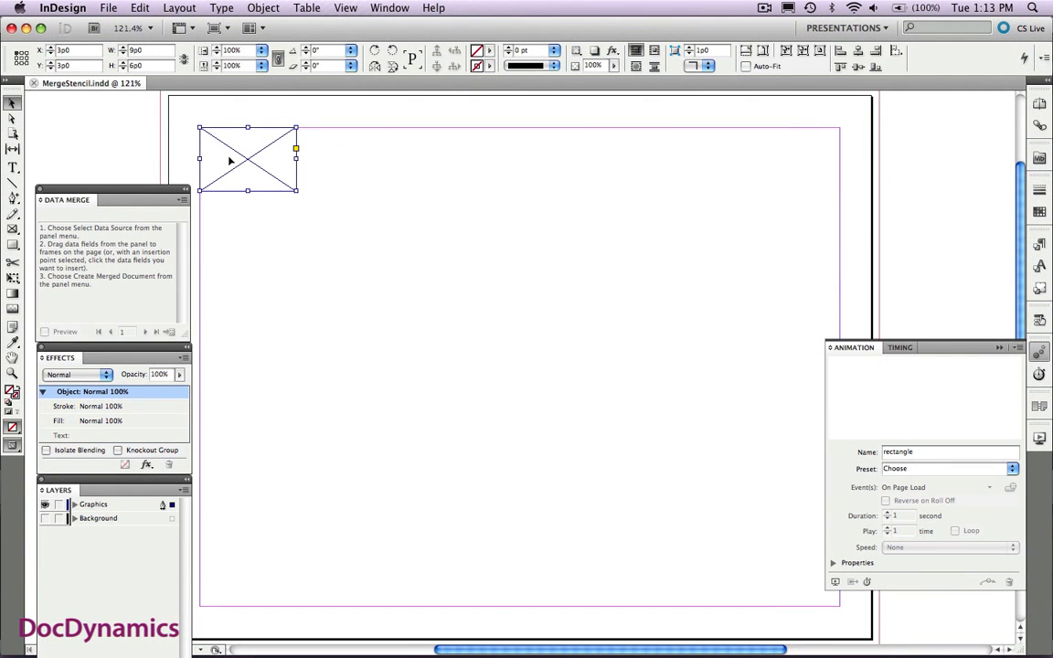
left_click(389, 7)
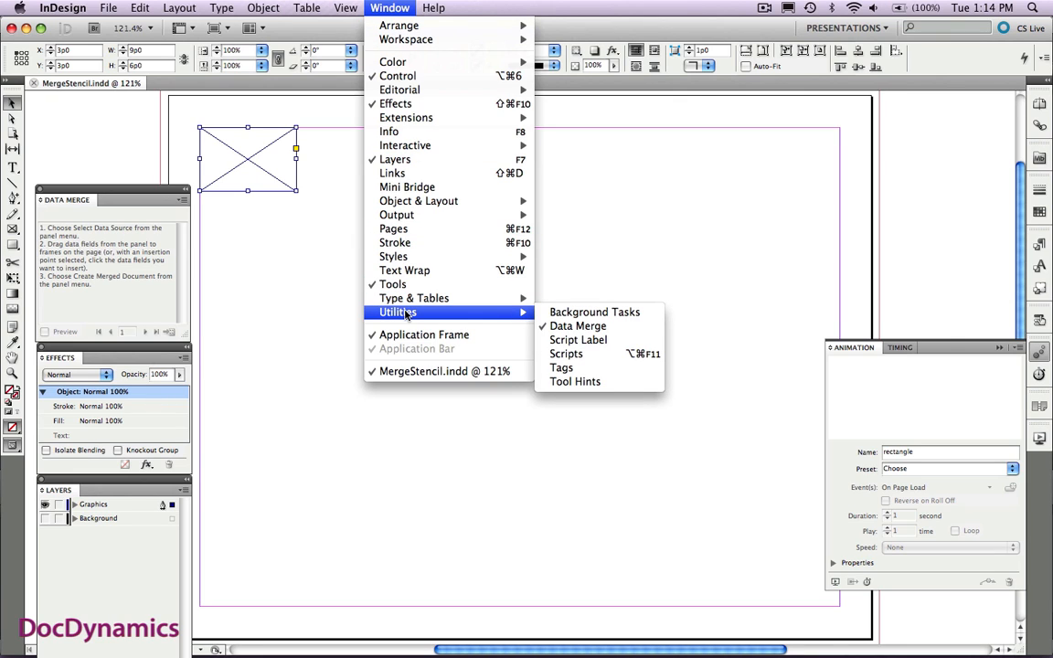
mouse_move(174, 259)
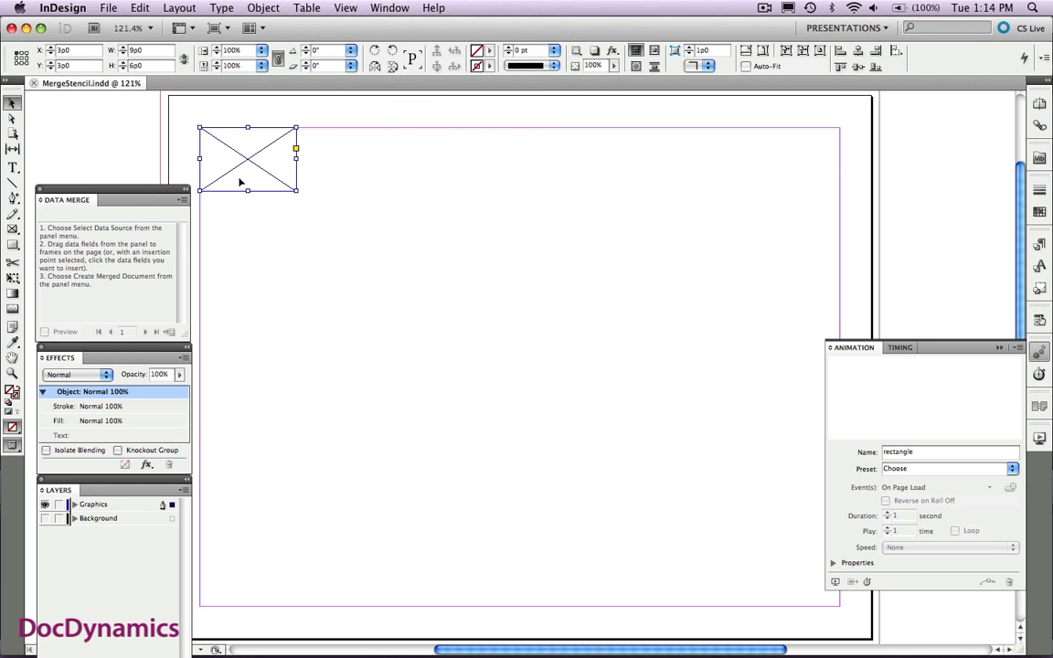
mouse_move(95, 216)
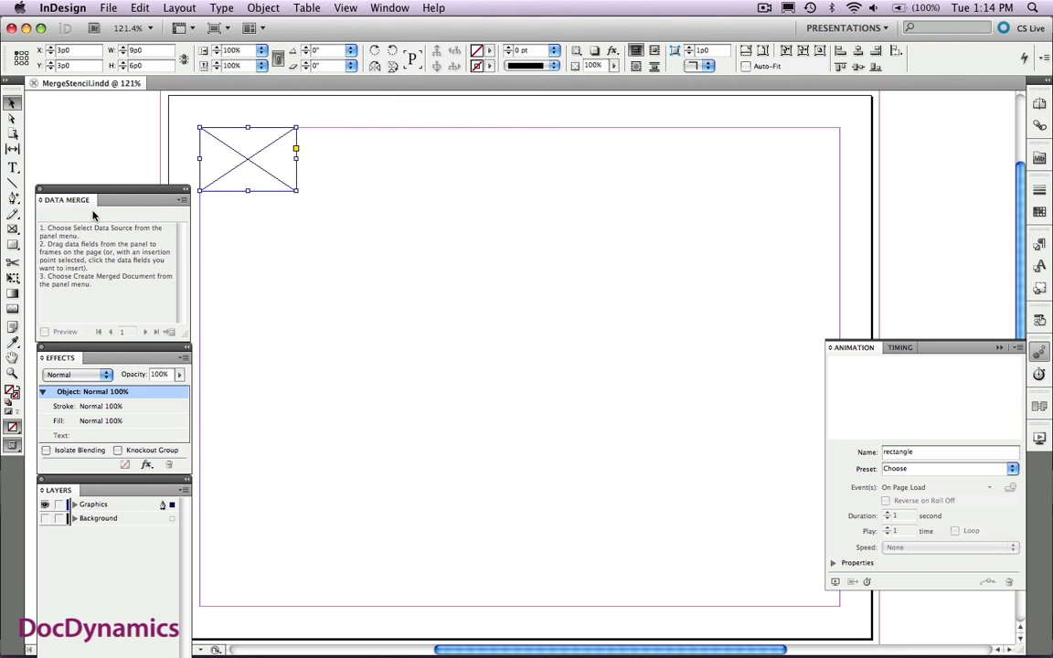
Step: Choose MacBuildMerge.txt as the Data Merge data source
left_click(182, 200)
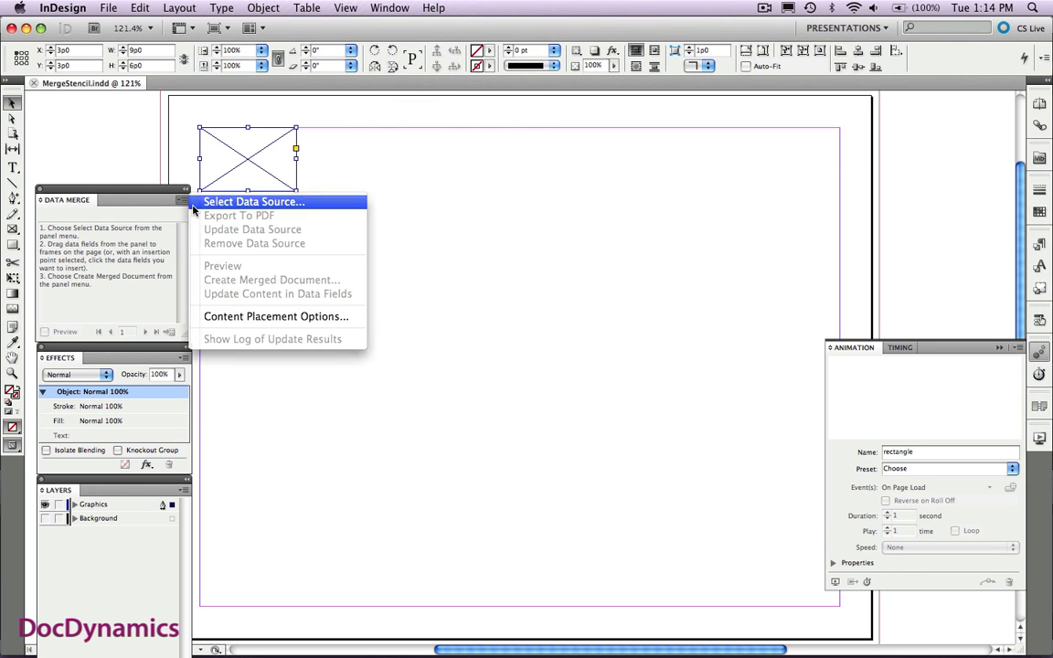
left_click(253, 201)
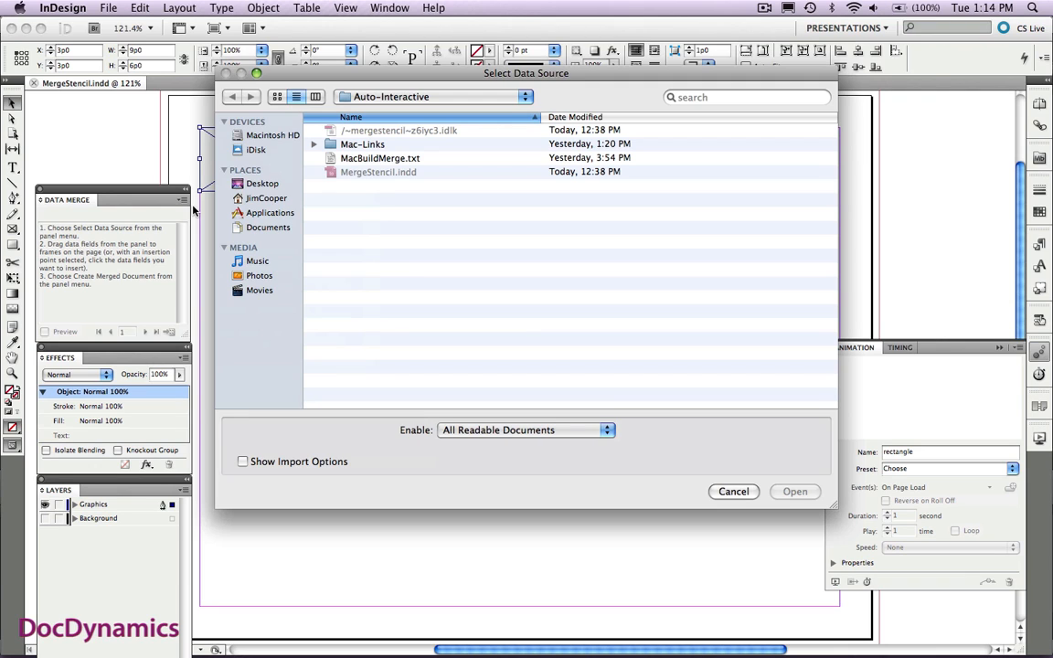
left_click(380, 157)
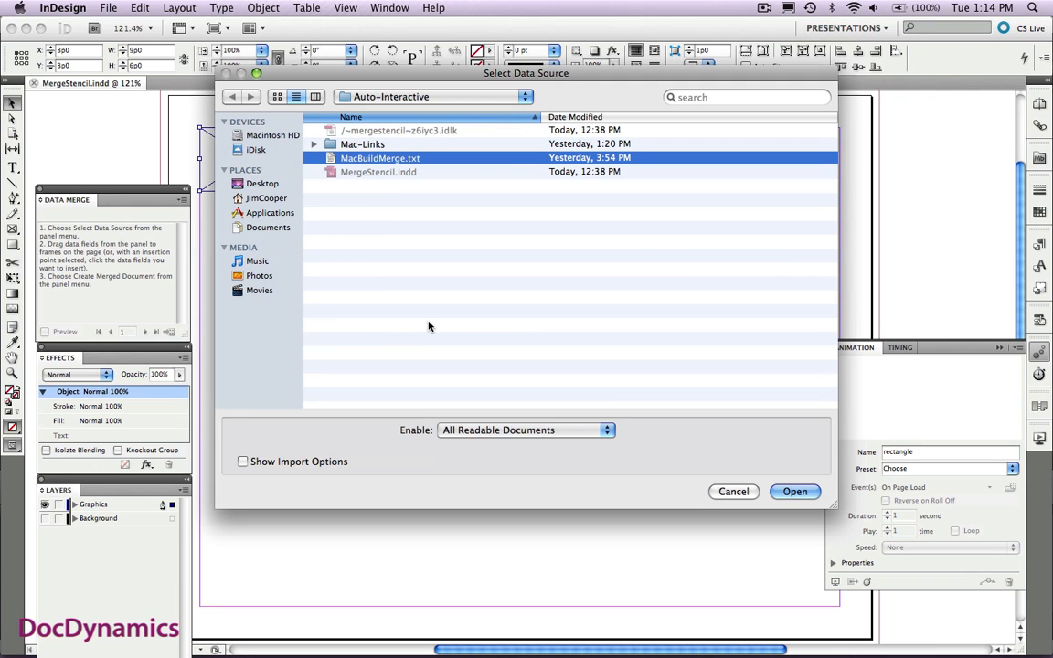
left_click(793, 491)
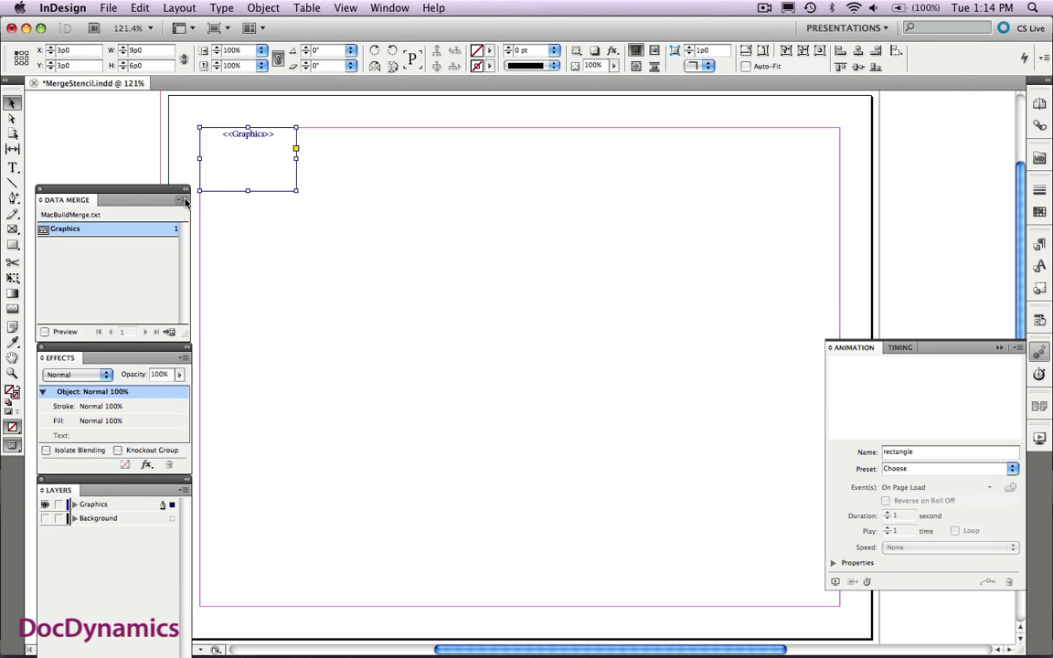
Step: Start Create Merged Document for record range 1-15 with Multiple Records per page
left_click(183, 200)
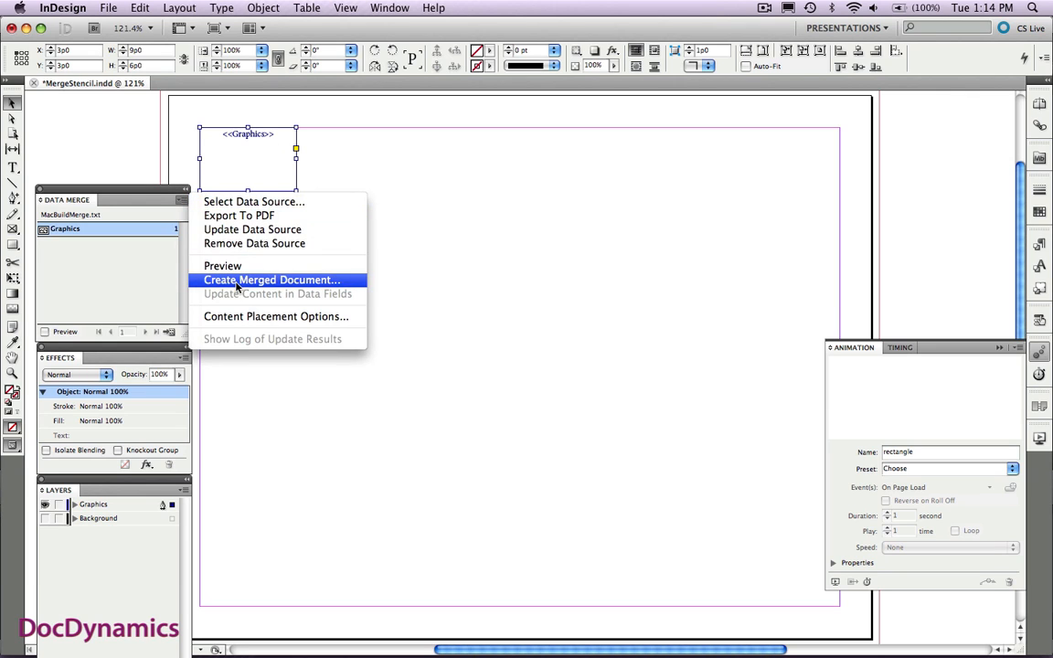
left_click(271, 280)
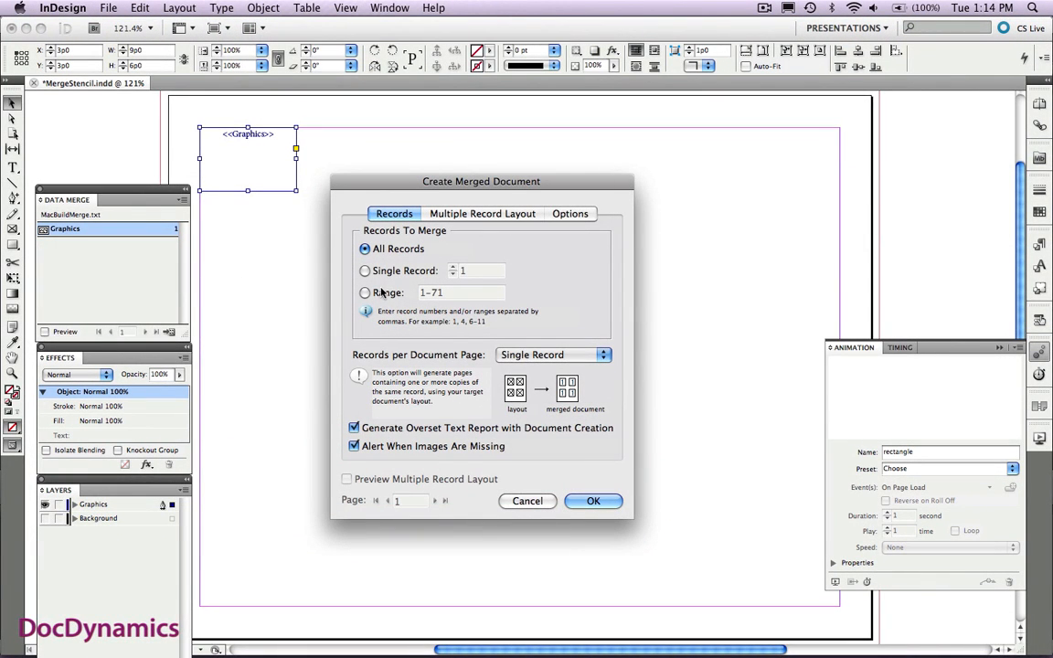
left_click(365, 292)
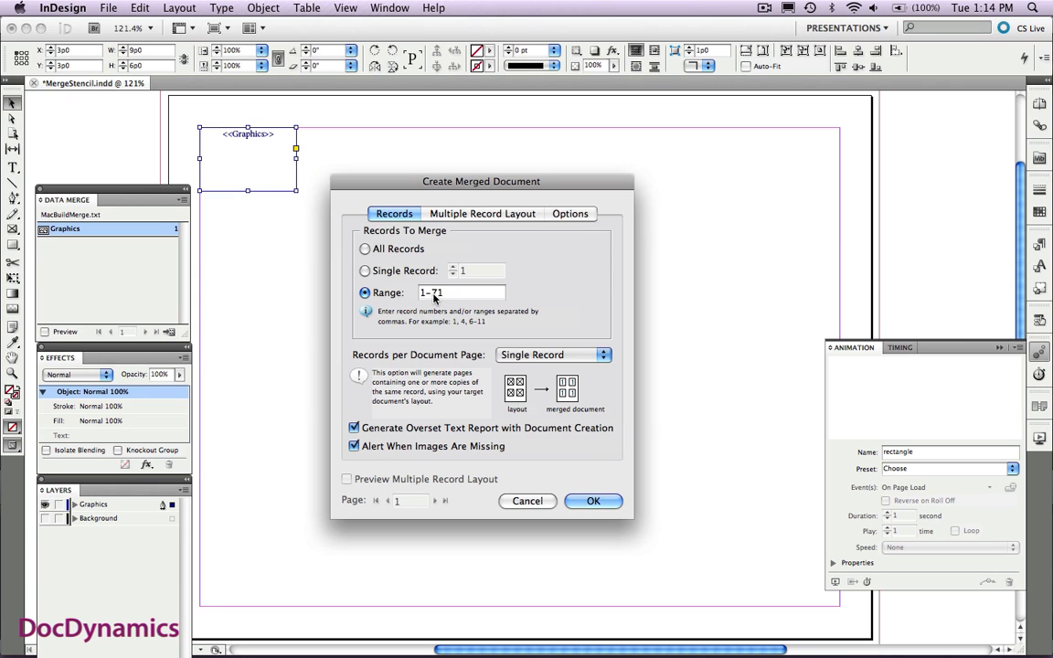
type("1-1")
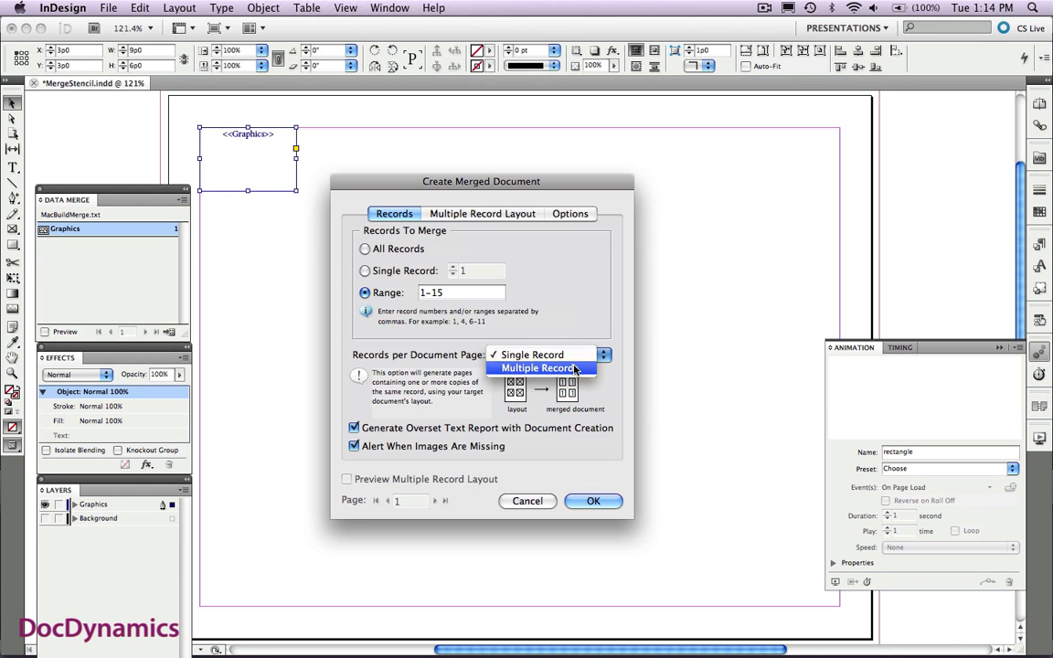
left_click(537, 367)
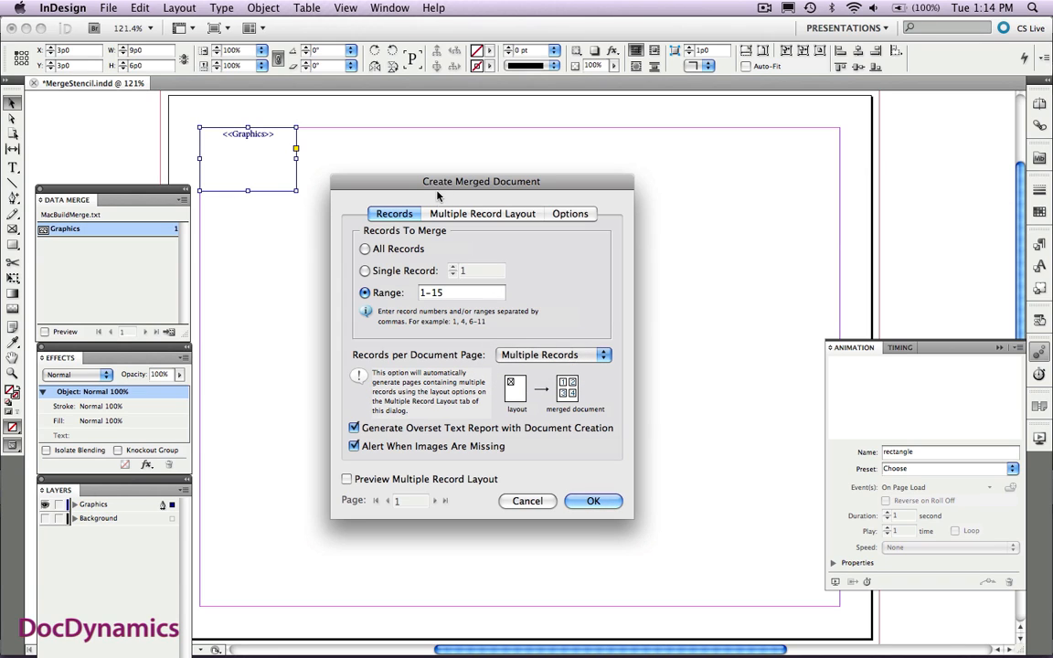
left_click(482, 212)
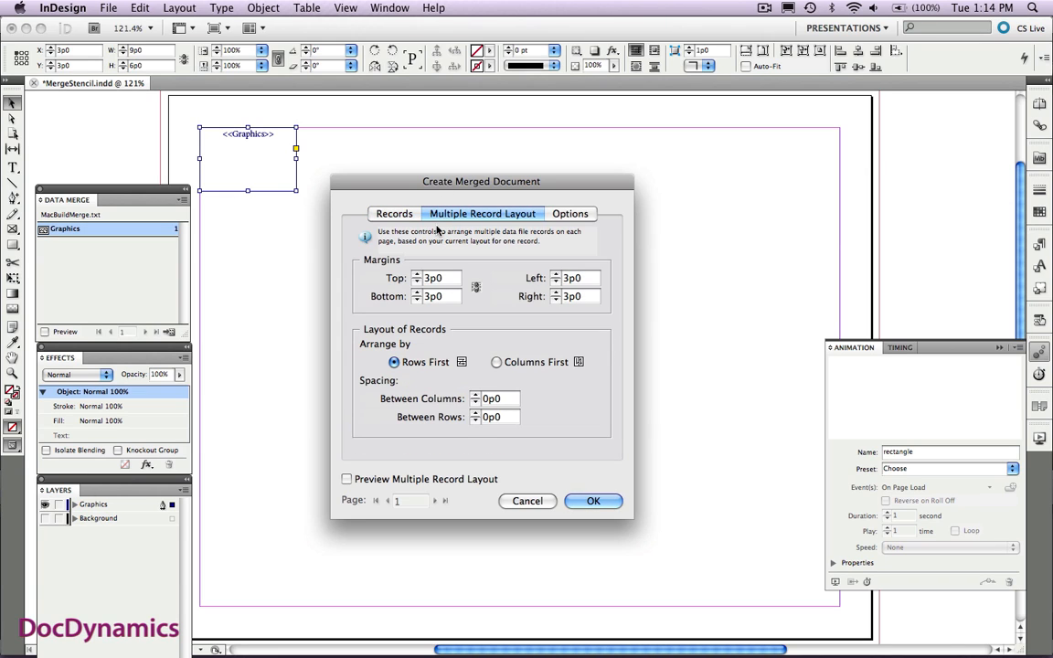
mouse_move(439, 357)
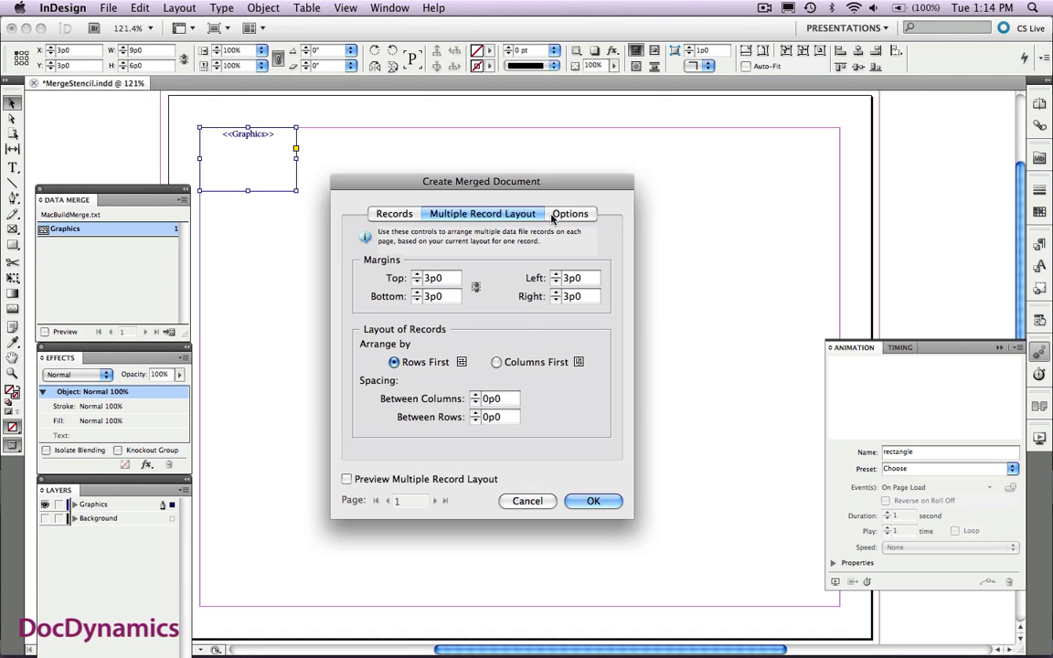
Step: Set the merge's image placement to Fit Images to Frames
left_click(570, 212)
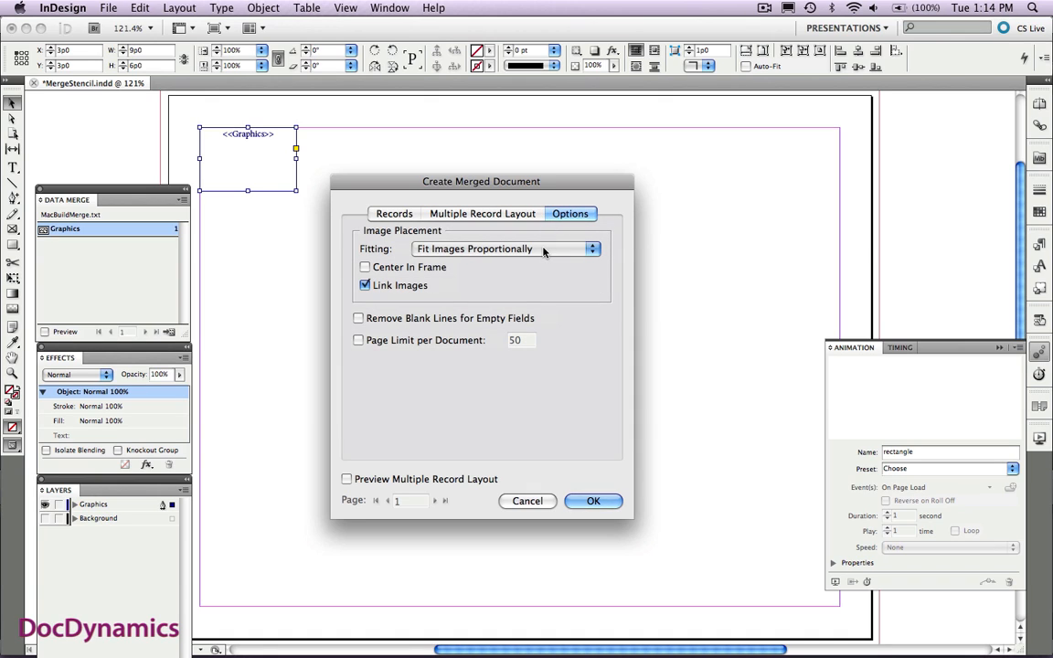
left_click(503, 249)
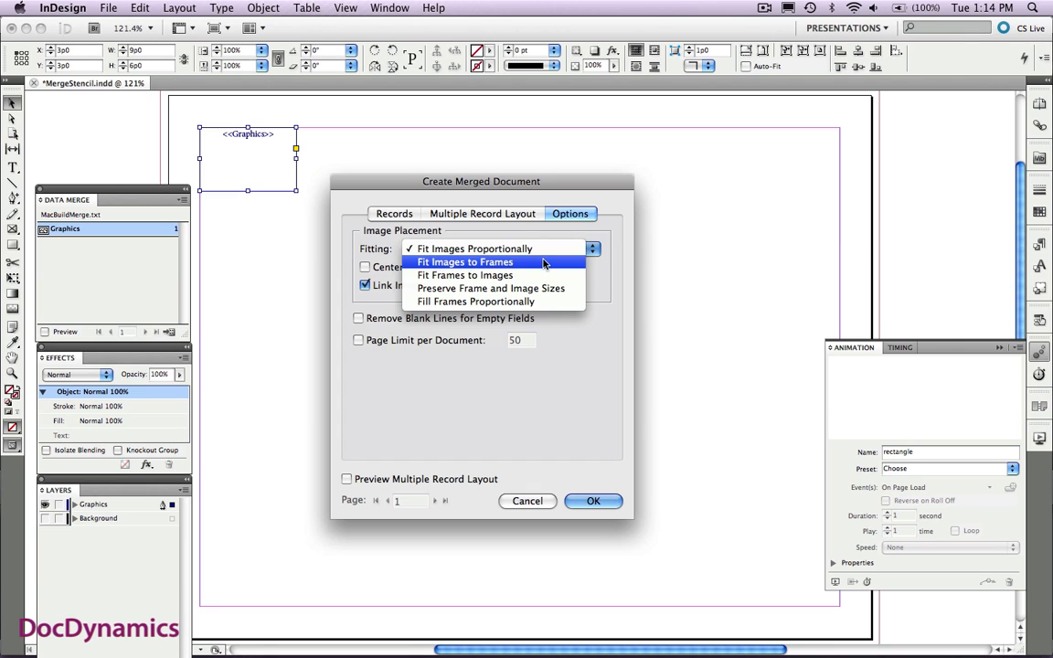
left_click(464, 263)
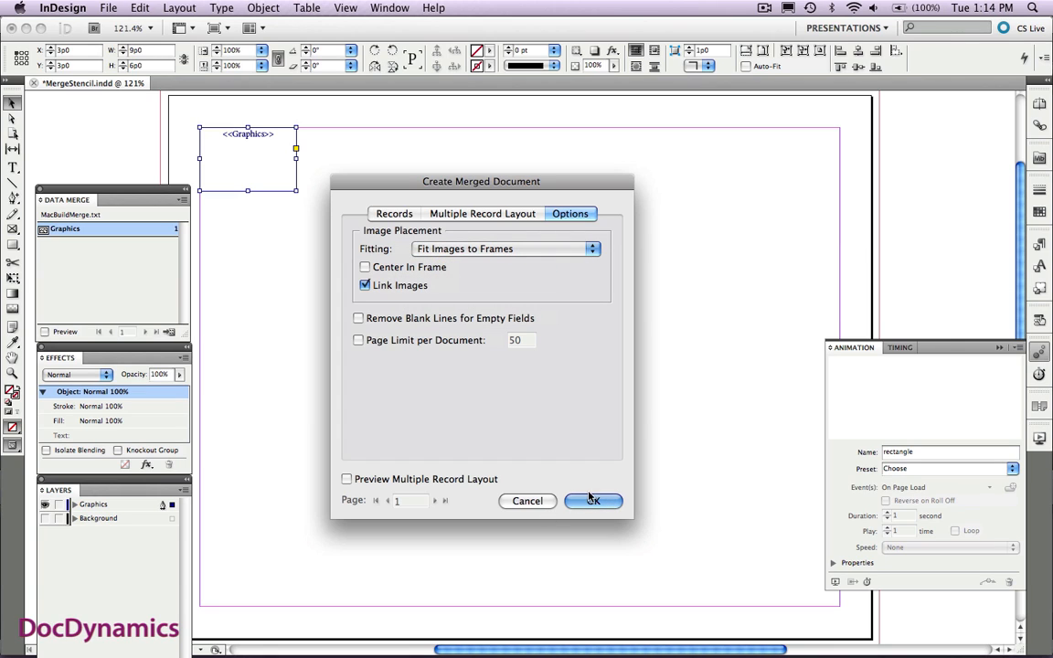
Step: Generate the merged photo-grid document and dismiss the overset text report
left_click(592, 500)
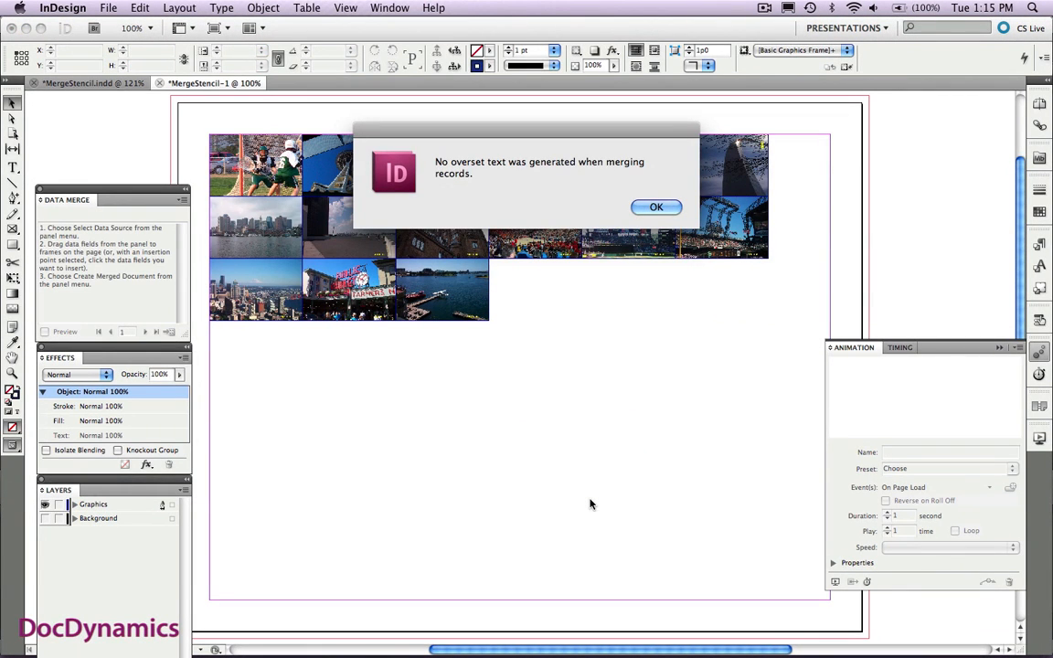
mouse_move(669, 234)
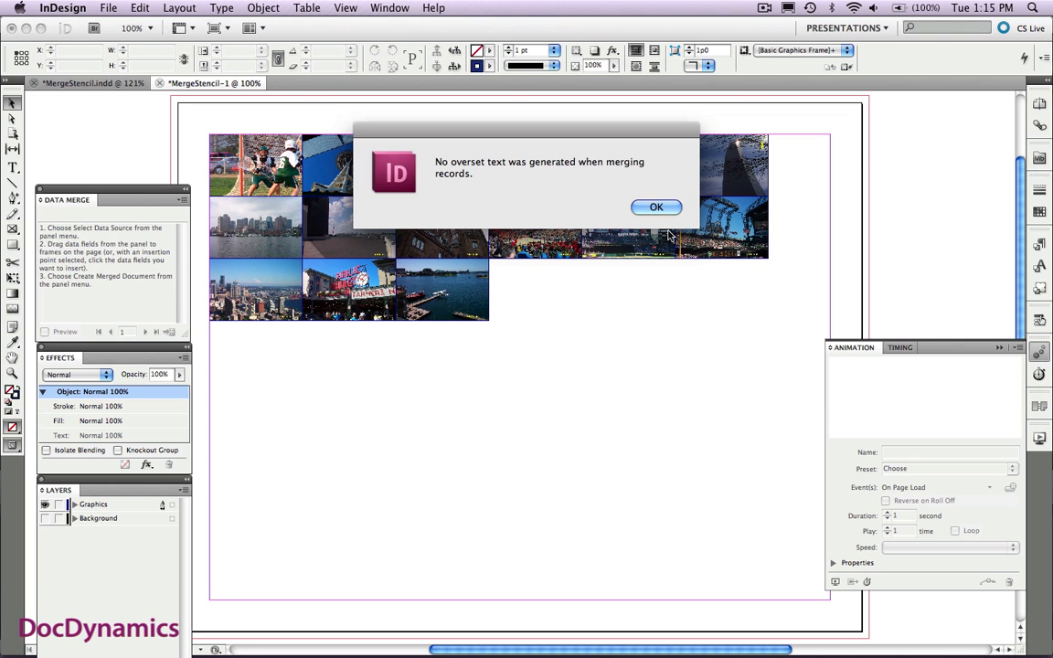
left_click(656, 207)
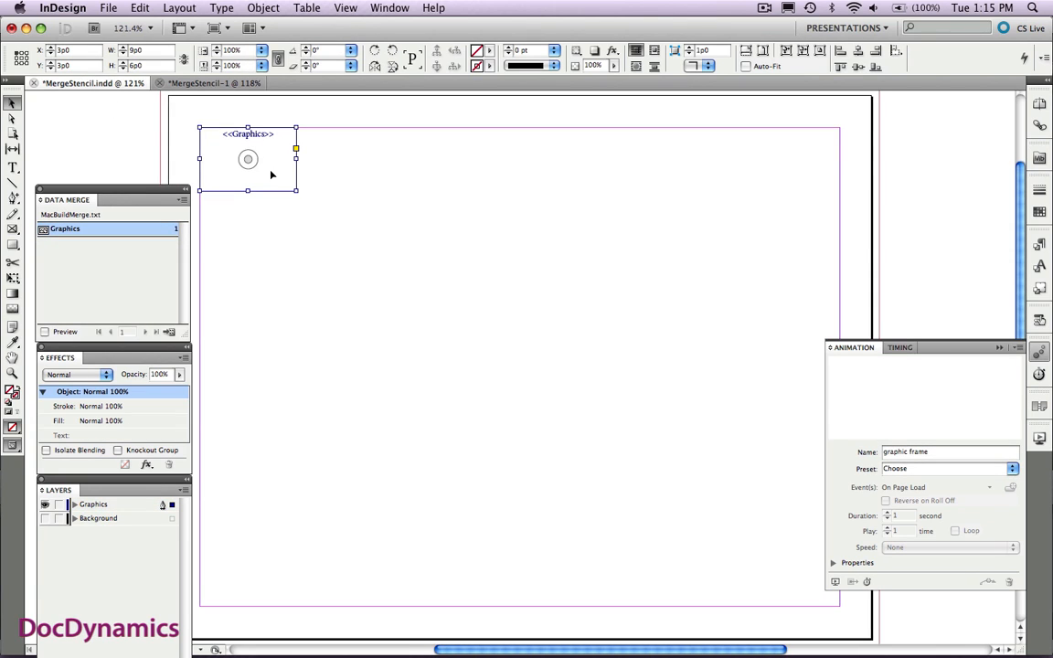
mouse_move(282, 170)
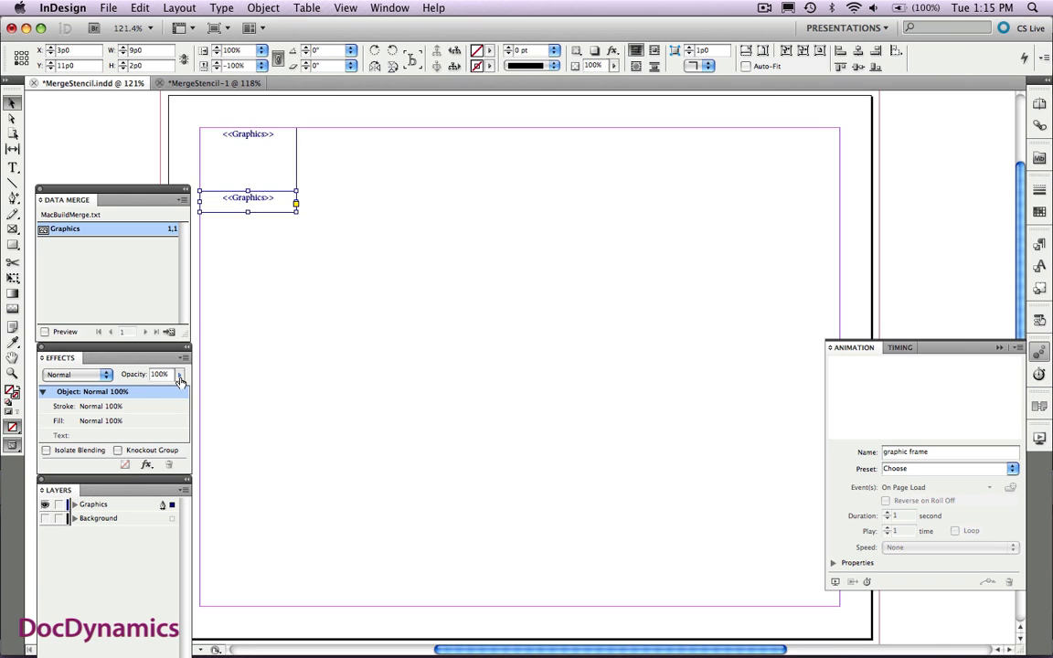
Step: Give the reflection frame 68% opacity and a Directional Feather effect
left_click_drag(174, 378, 164, 391)
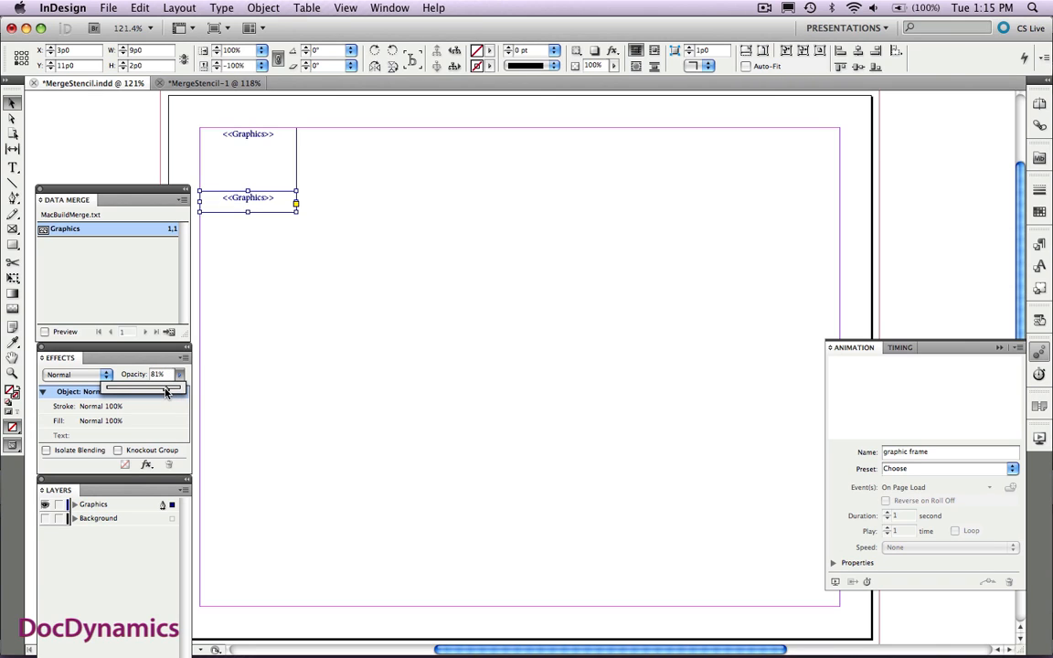
left_click_drag(164, 387, 156, 388)
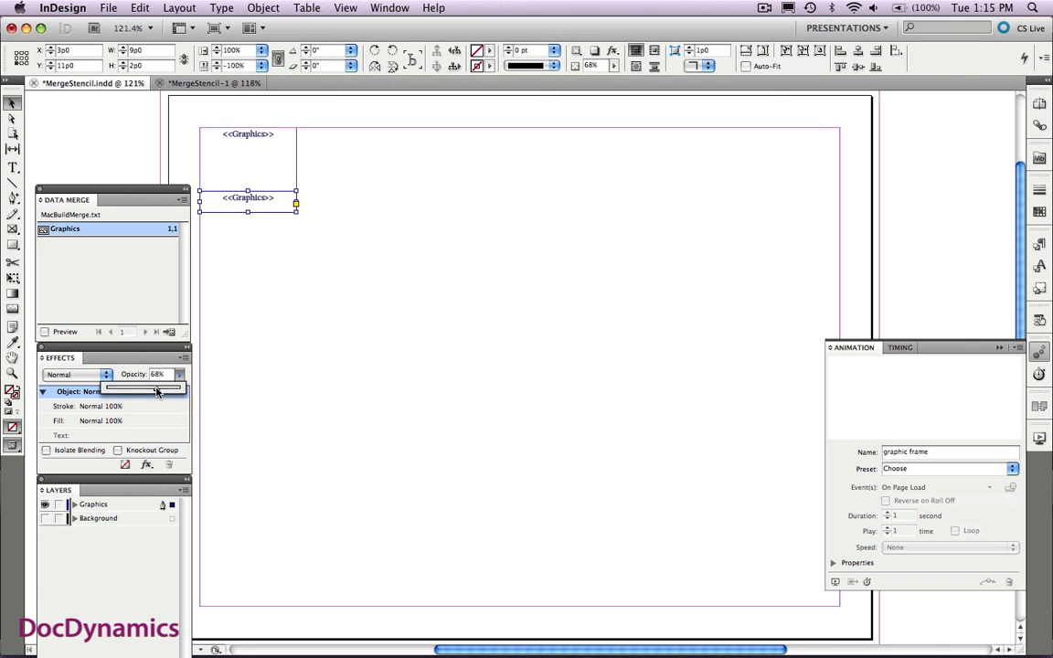
left_click(180, 373)
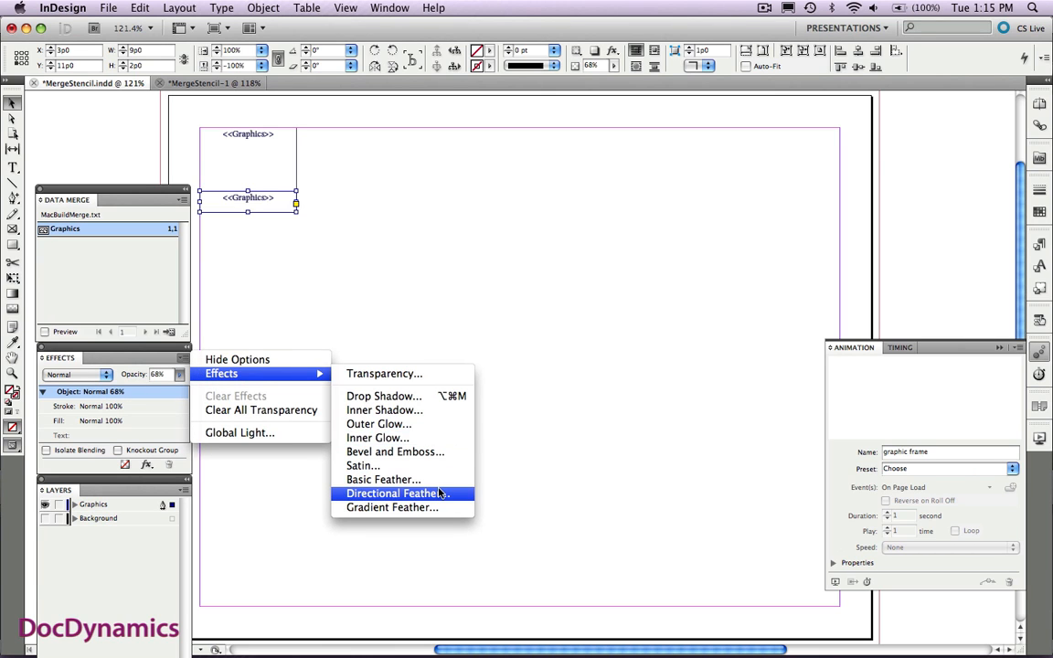
left_click(395, 493)
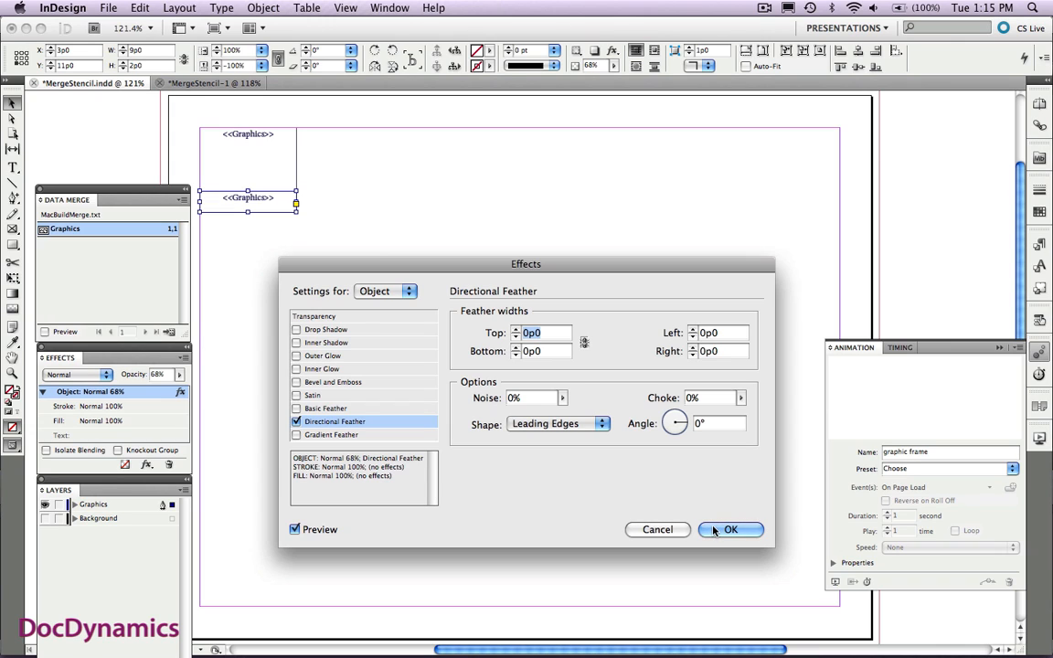
left_click(731, 530)
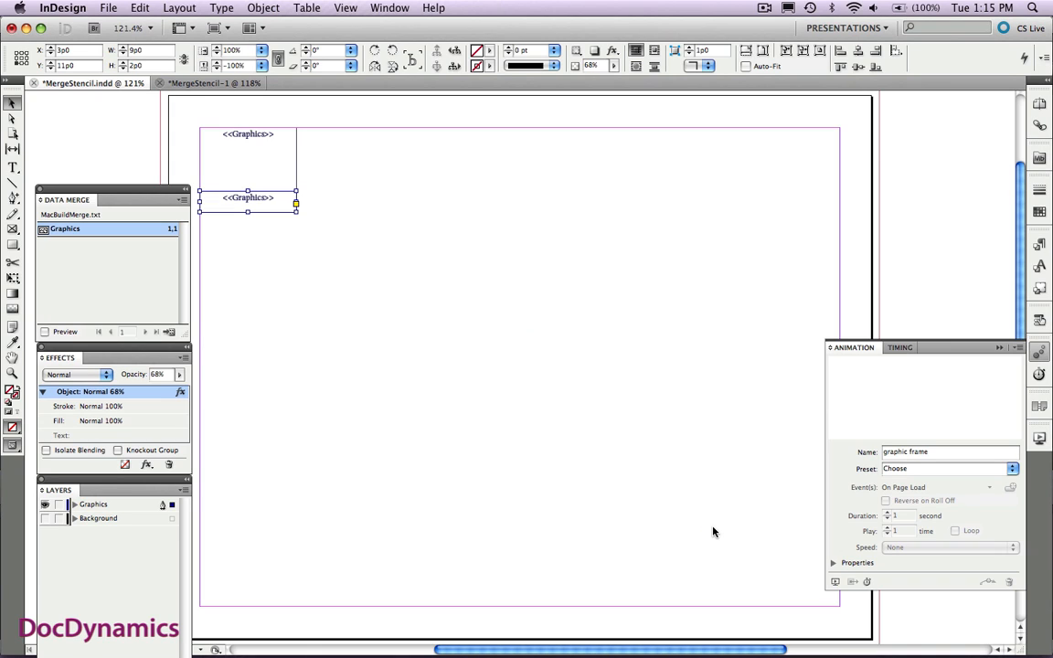
mouse_move(431, 353)
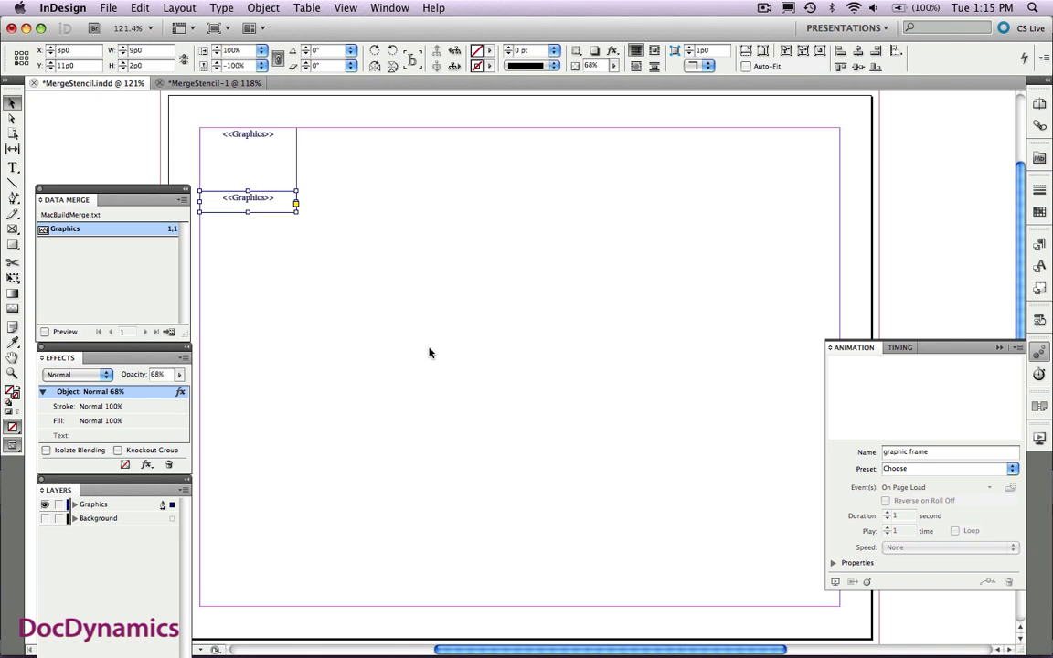
mouse_move(230, 294)
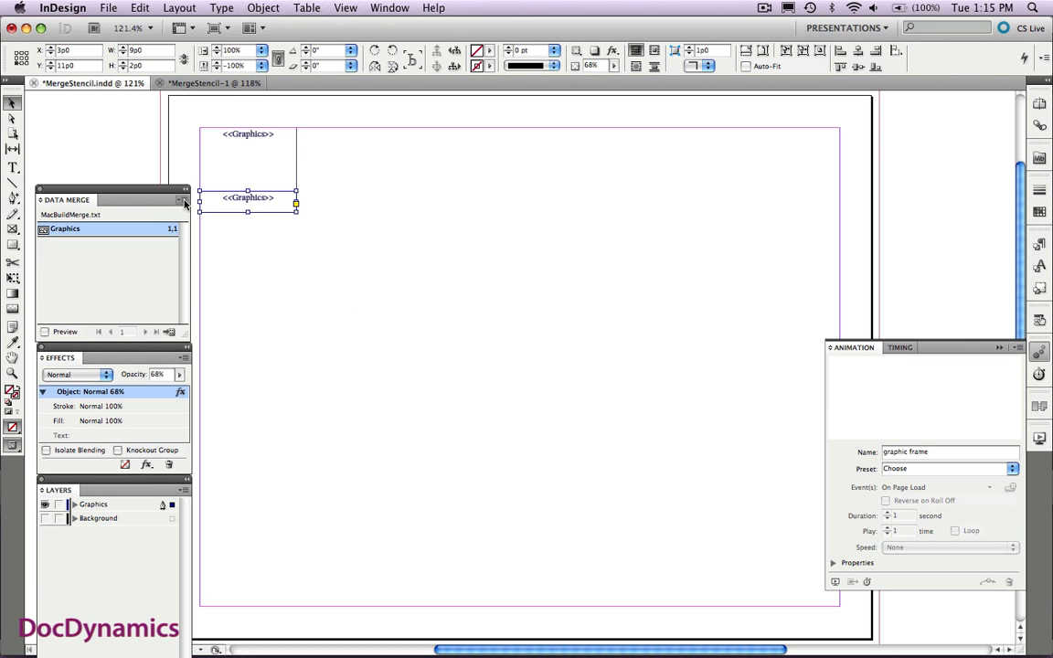
Step: Merge again with a 12p0 right margin and 2-pica column and row spacing
left_click(185, 199)
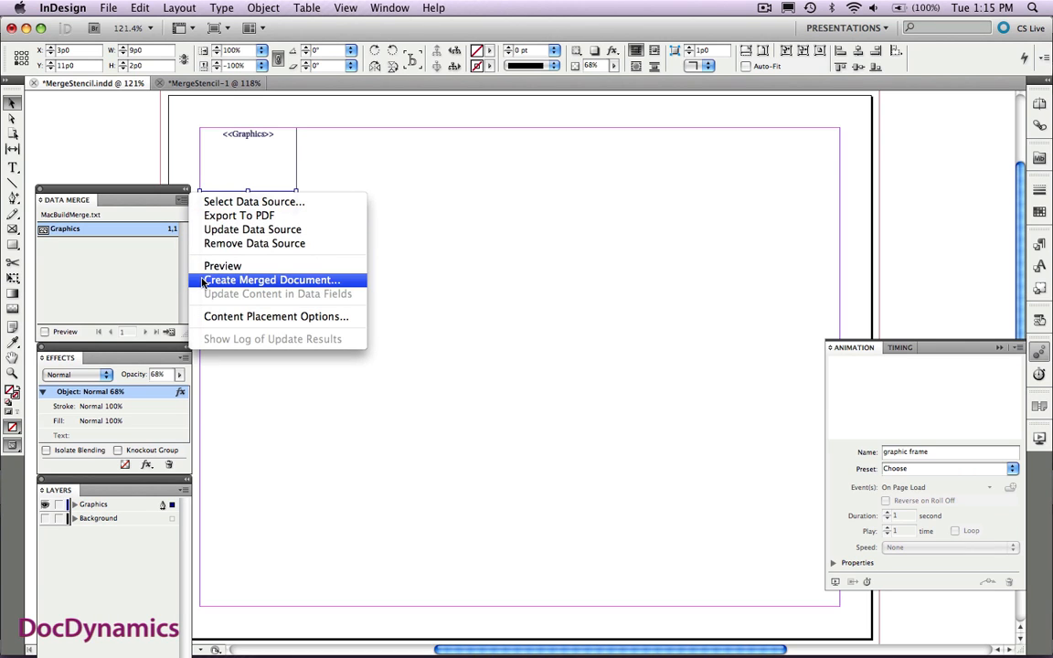
left_click(270, 280)
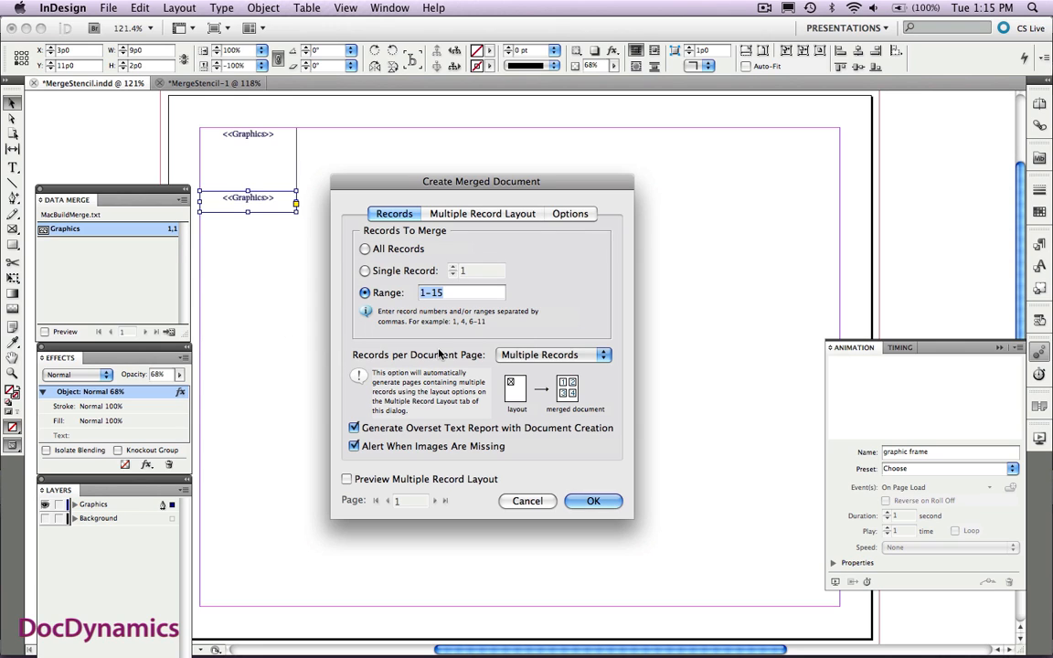
mouse_move(455, 218)
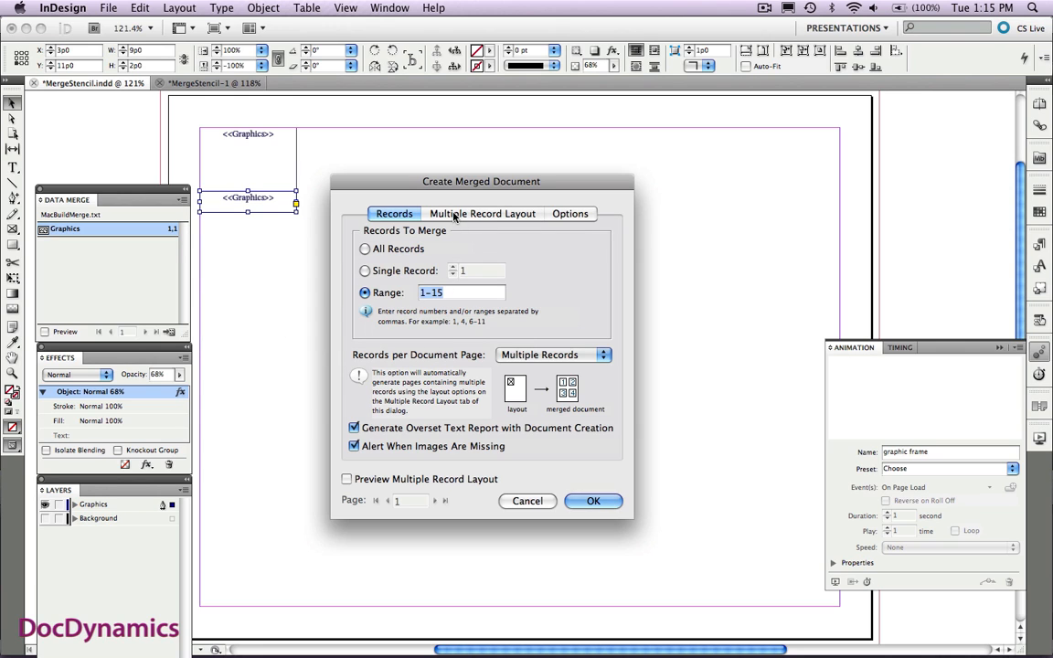
left_click(482, 212)
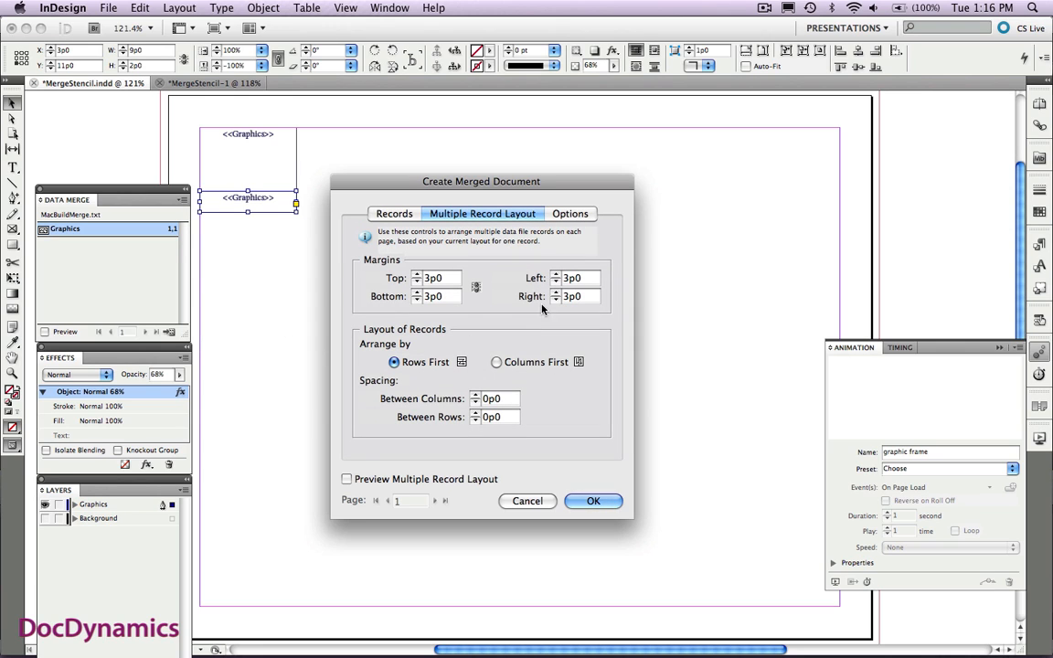
left_click(575, 296)
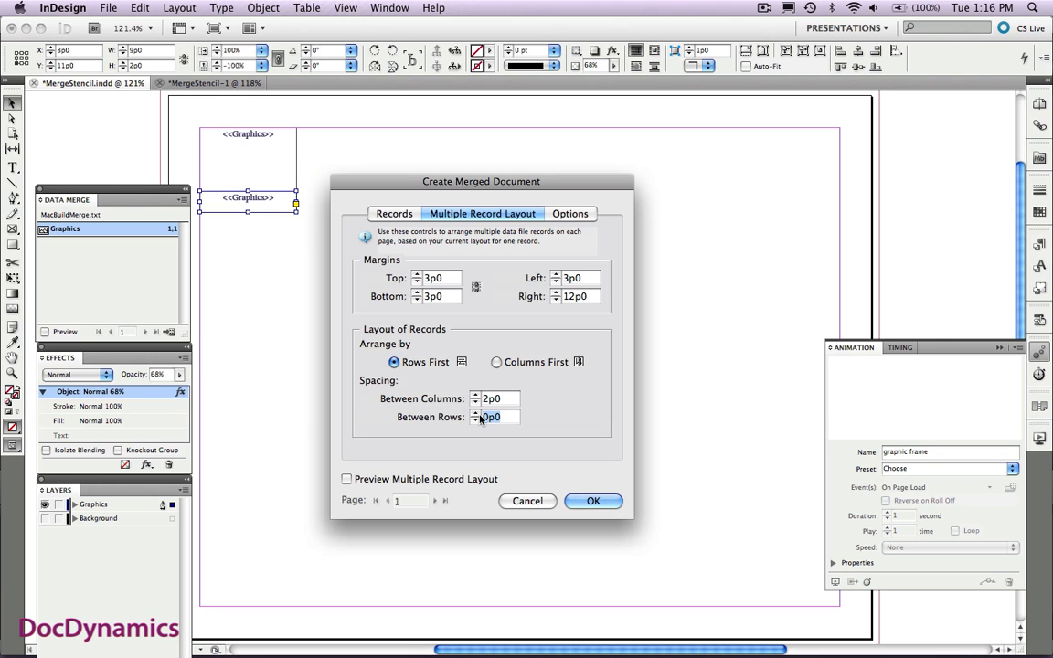
type("2")
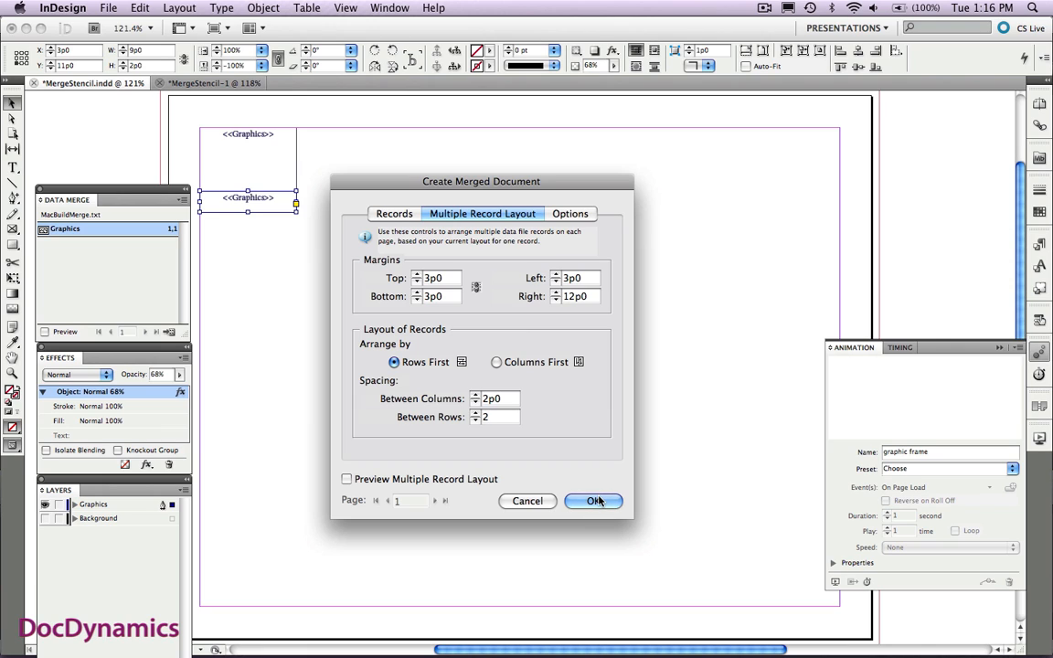
left_click(592, 501)
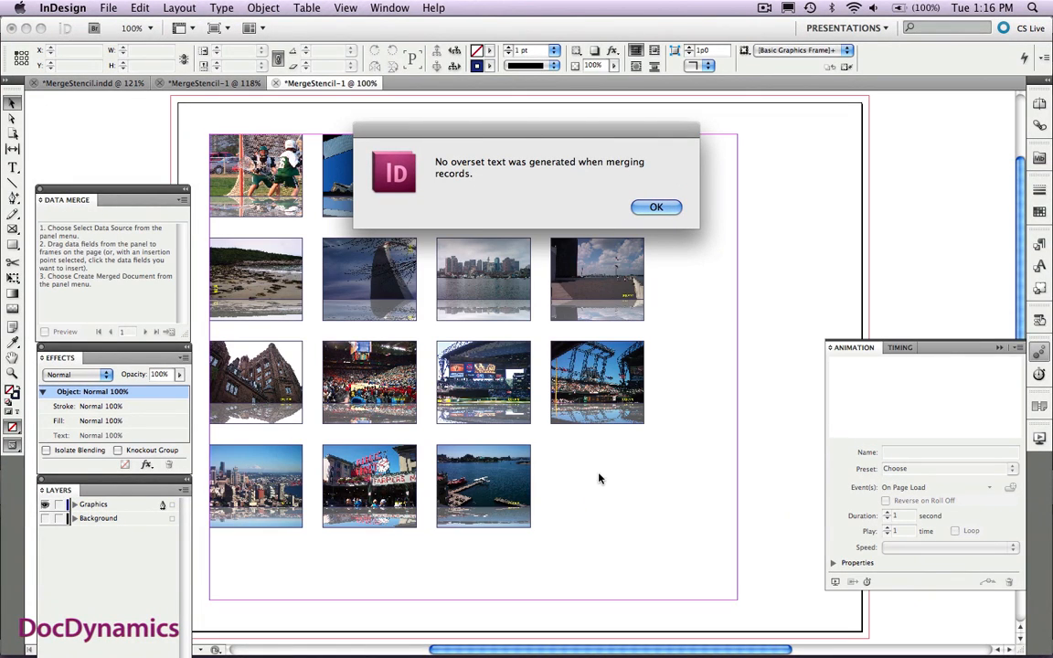
mouse_move(636, 226)
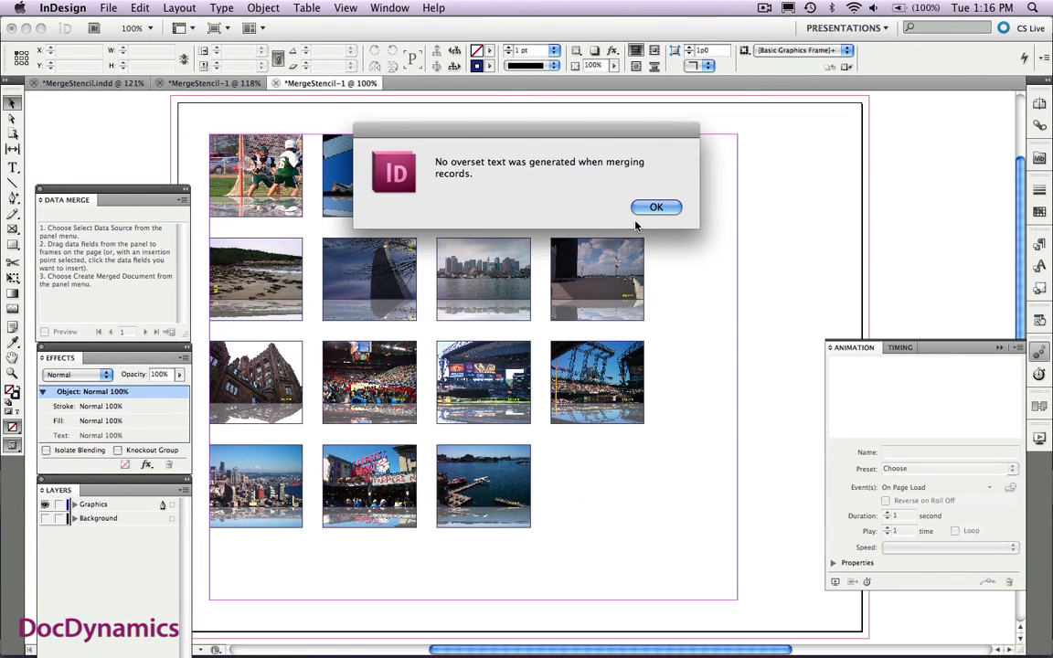
Step: Dismiss the overset text report and toggle the Background layer's visibility
left_click(656, 207)
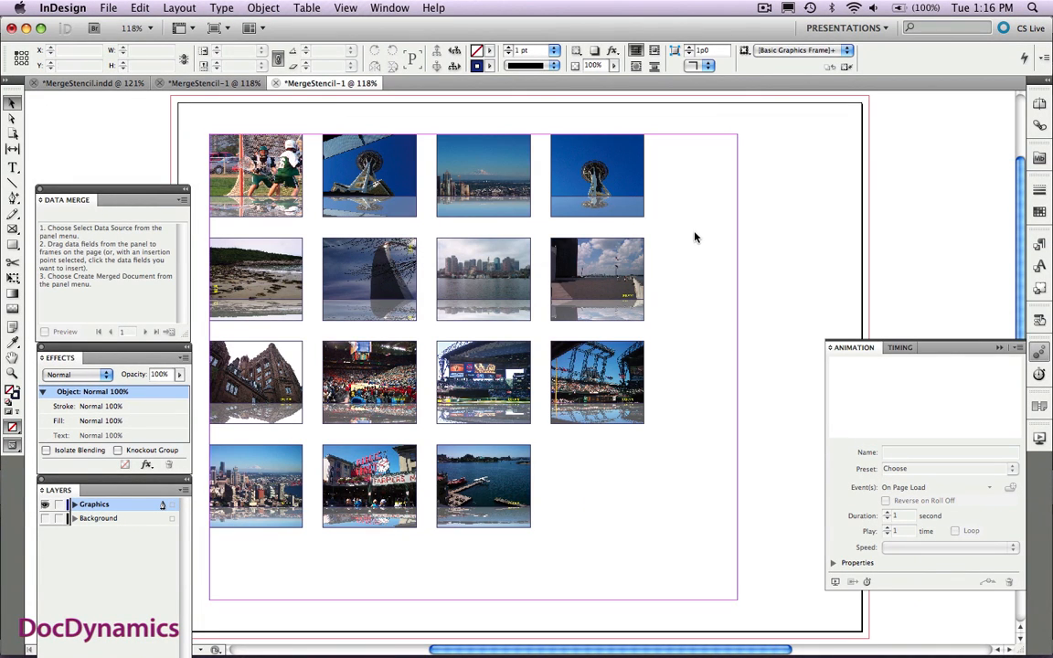
mouse_move(44, 522)
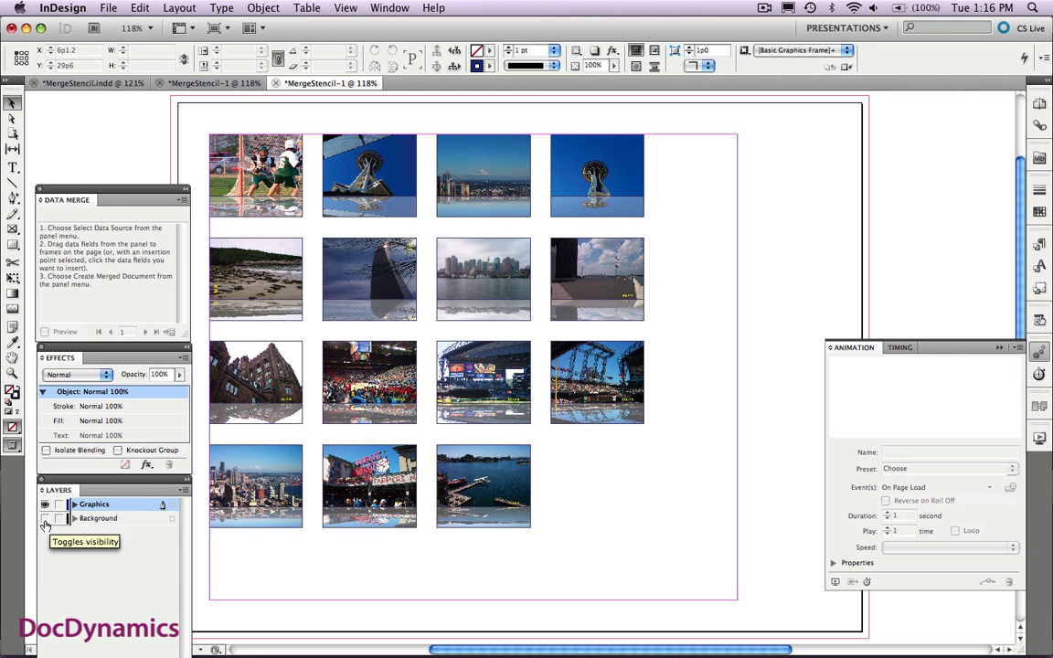
left_click(44, 519)
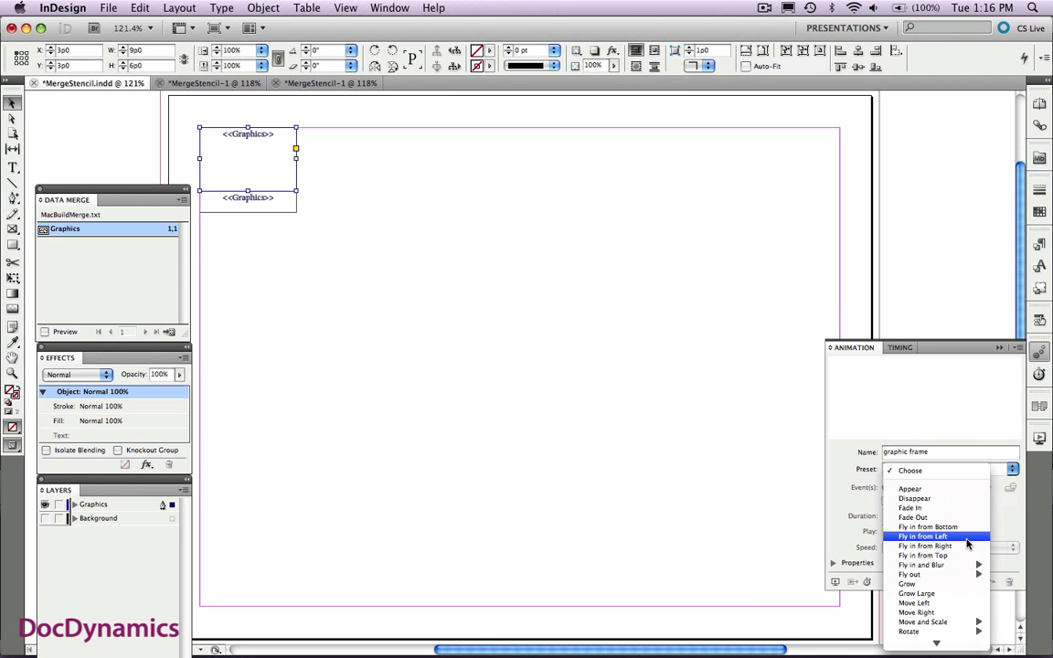
Step: Apply the Fly in from Right animation preset to the reflection frame
left_click(924, 535)
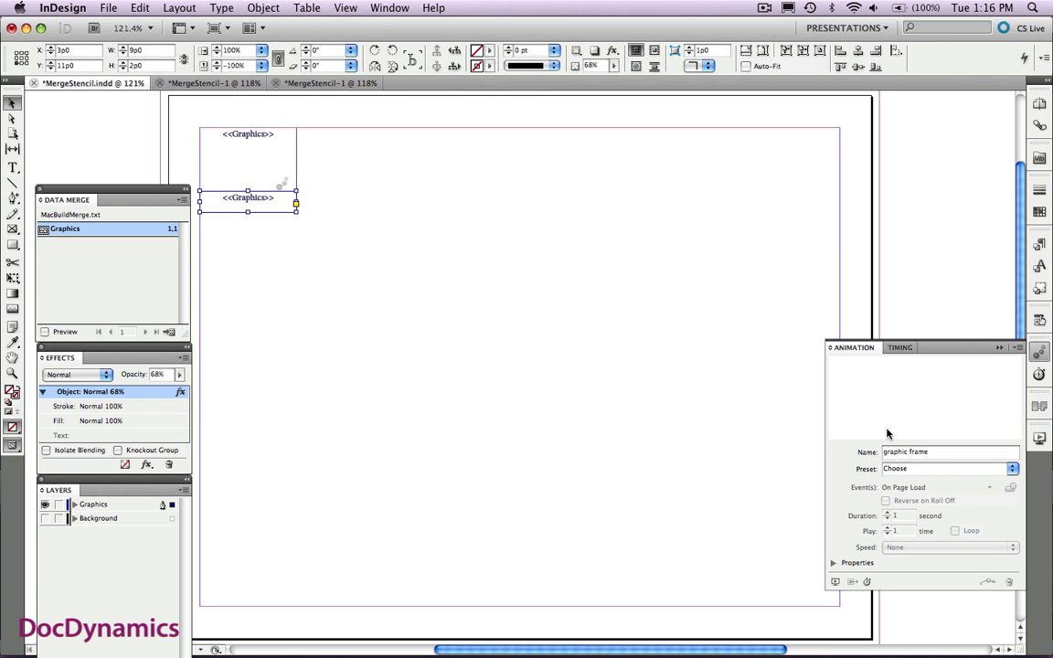
left_click(1012, 468)
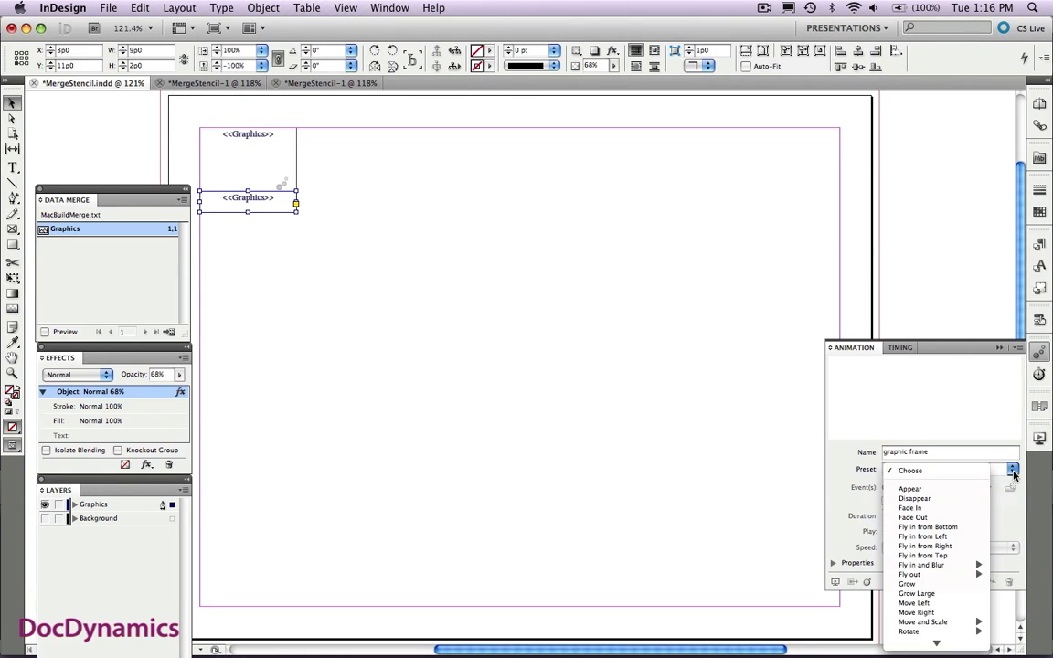
mouse_move(923, 556)
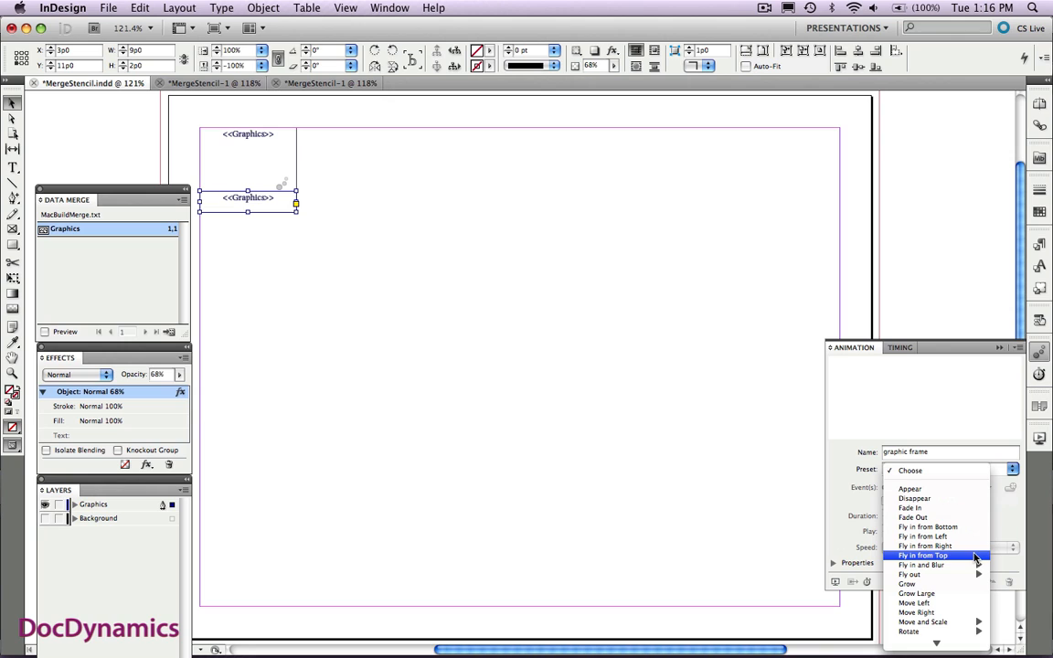
left_click(925, 537)
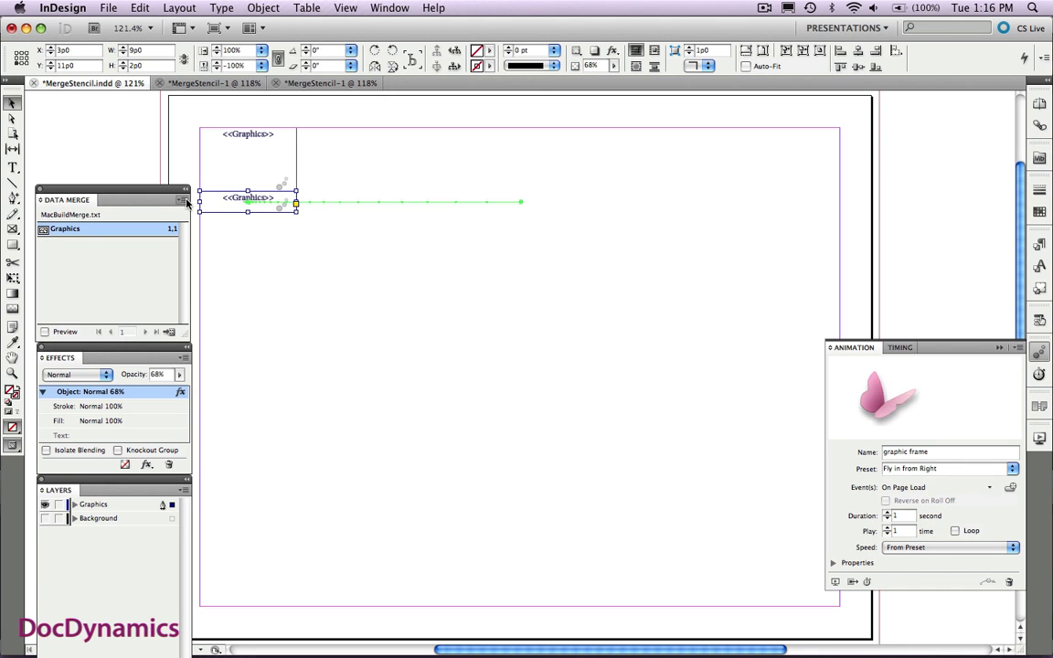
left_click(183, 199)
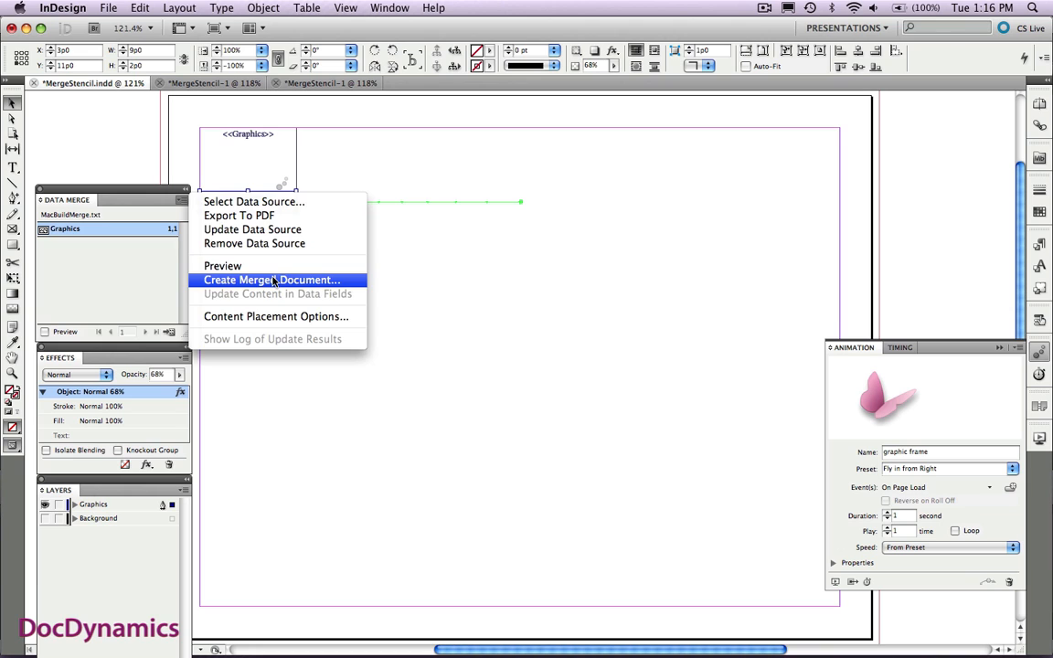
Step: Create a new merged document with the animated frames and dismiss the overset report
left_click(270, 280)
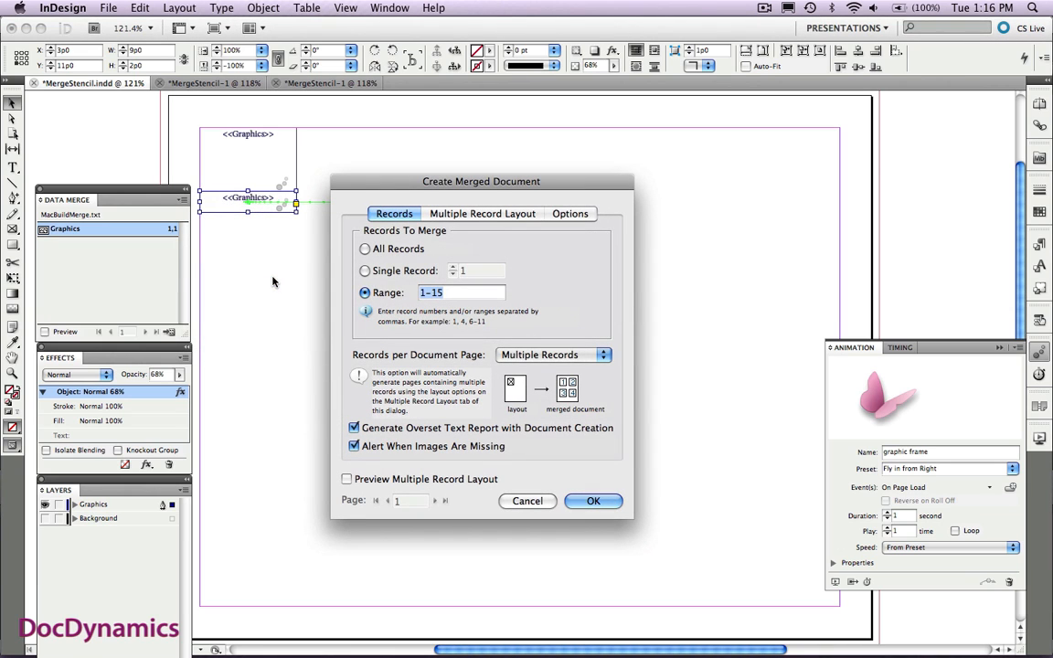
mouse_move(563, 318)
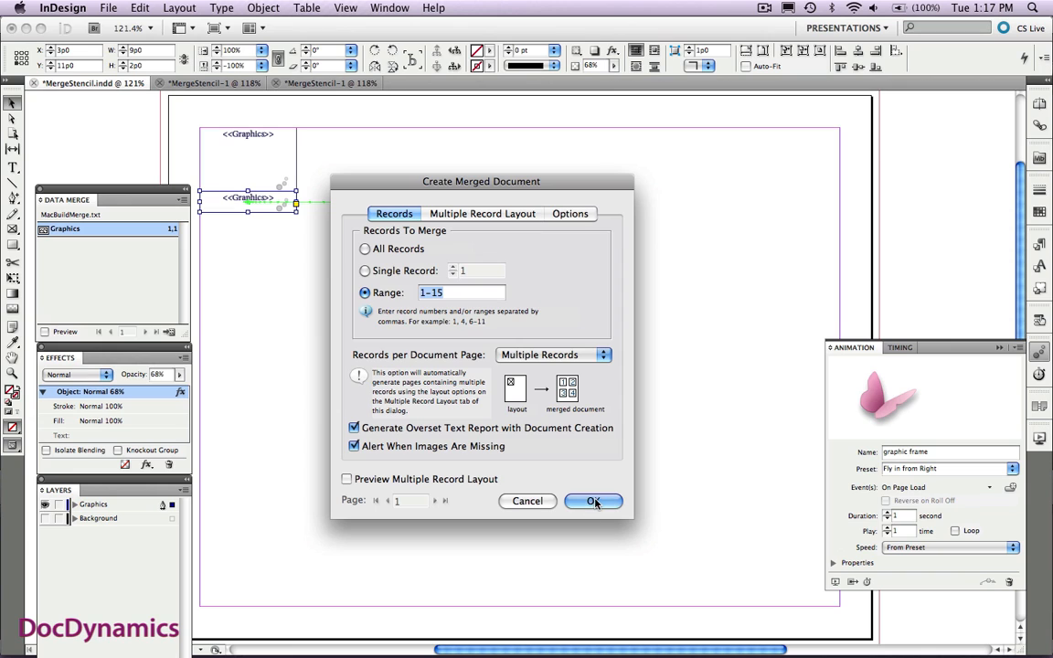
left_click(592, 501)
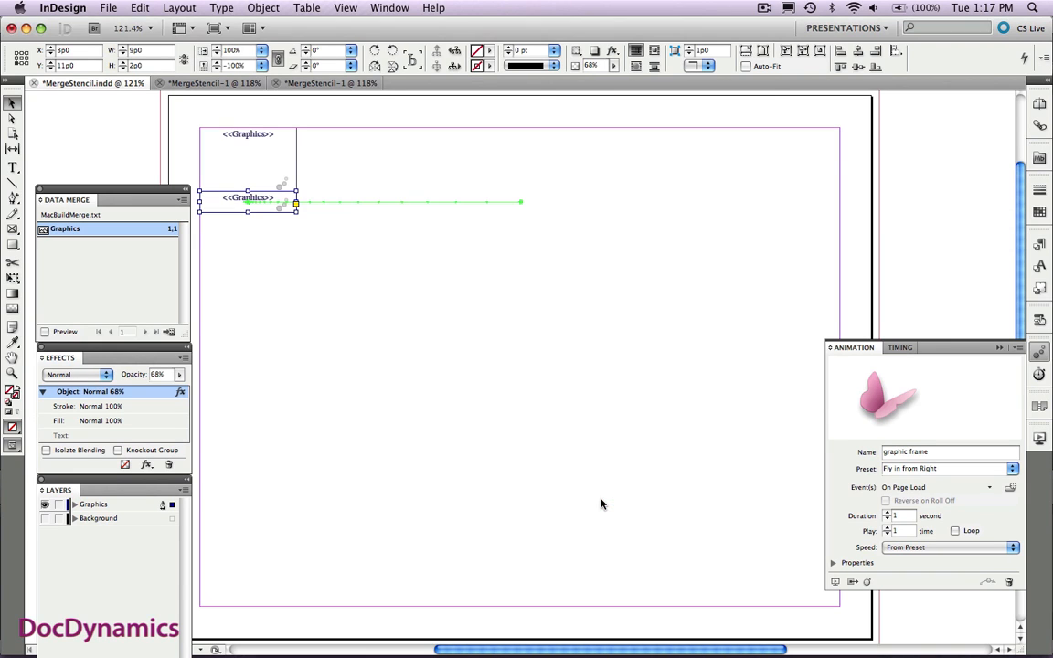
mouse_move(508, 467)
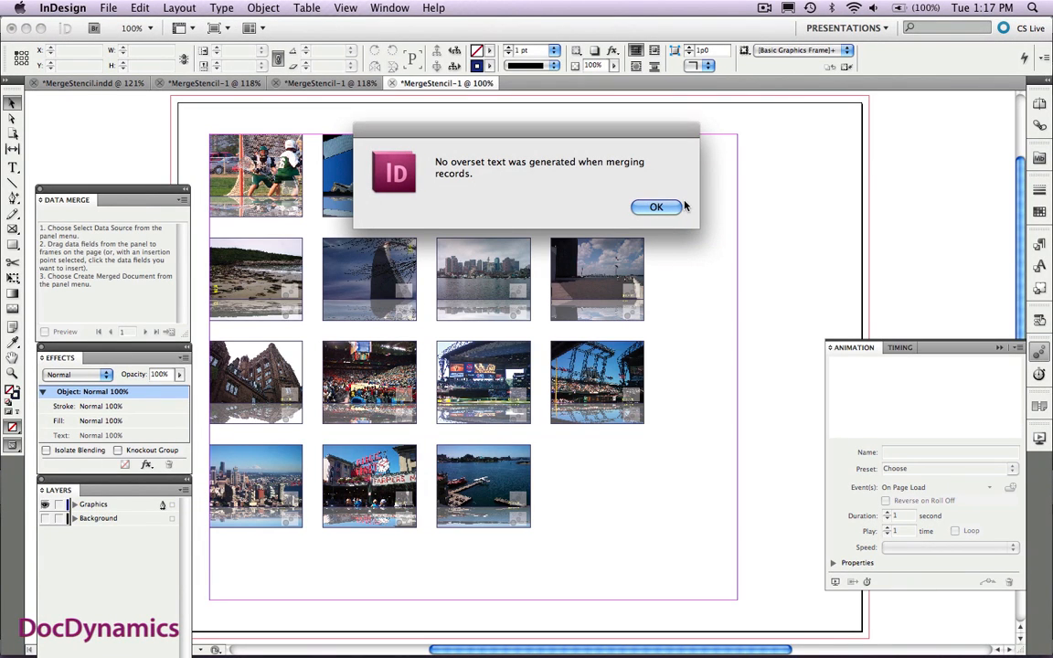
left_click(654, 207)
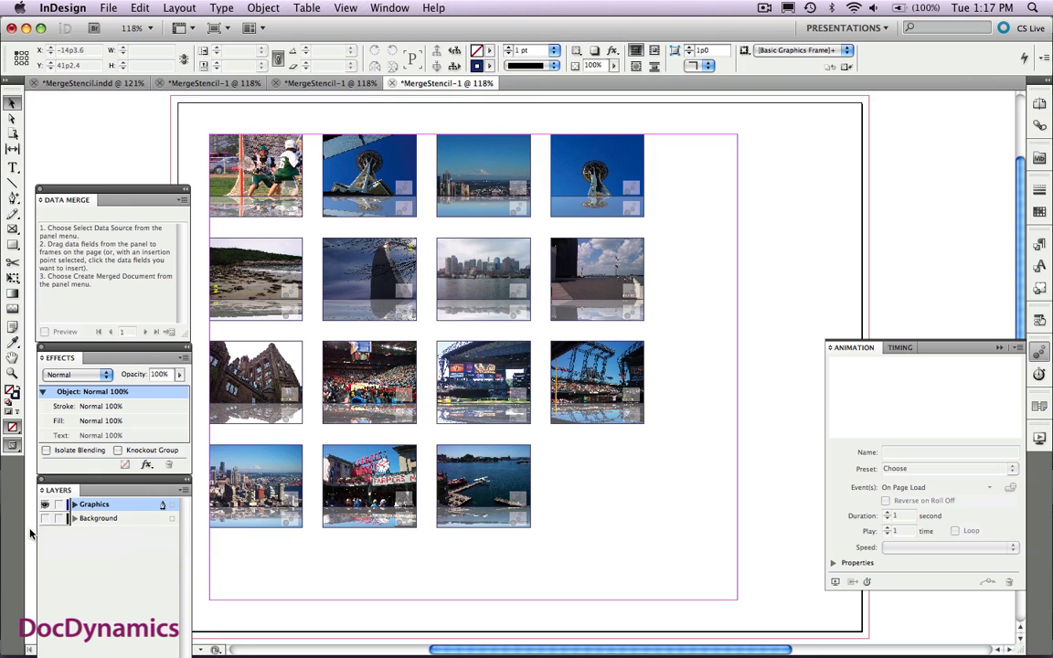
left_click(44, 519)
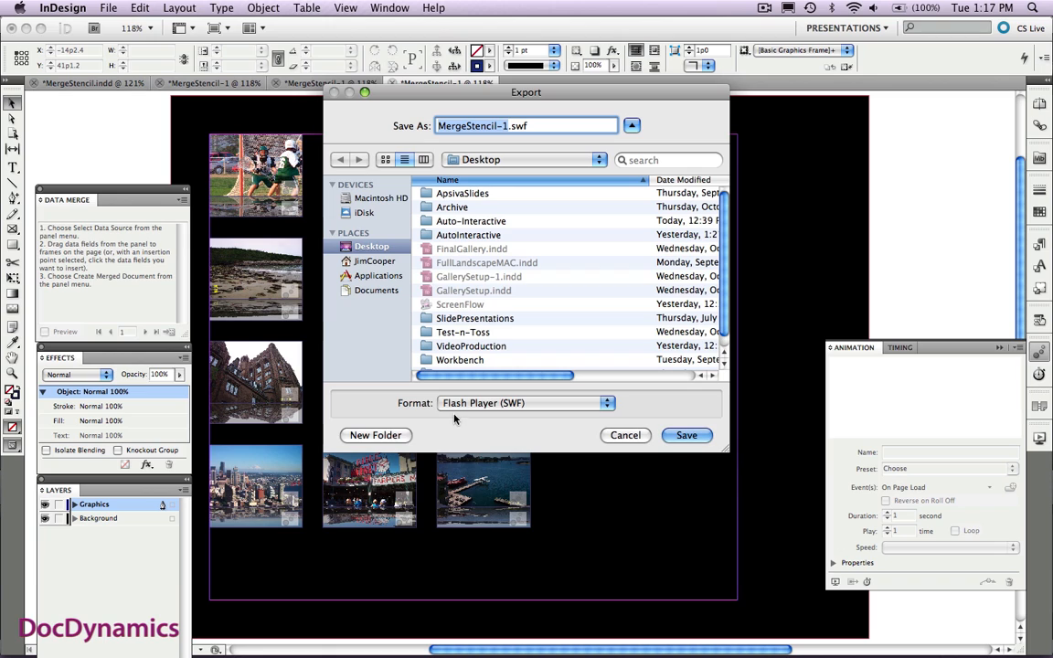
mouse_move(565, 241)
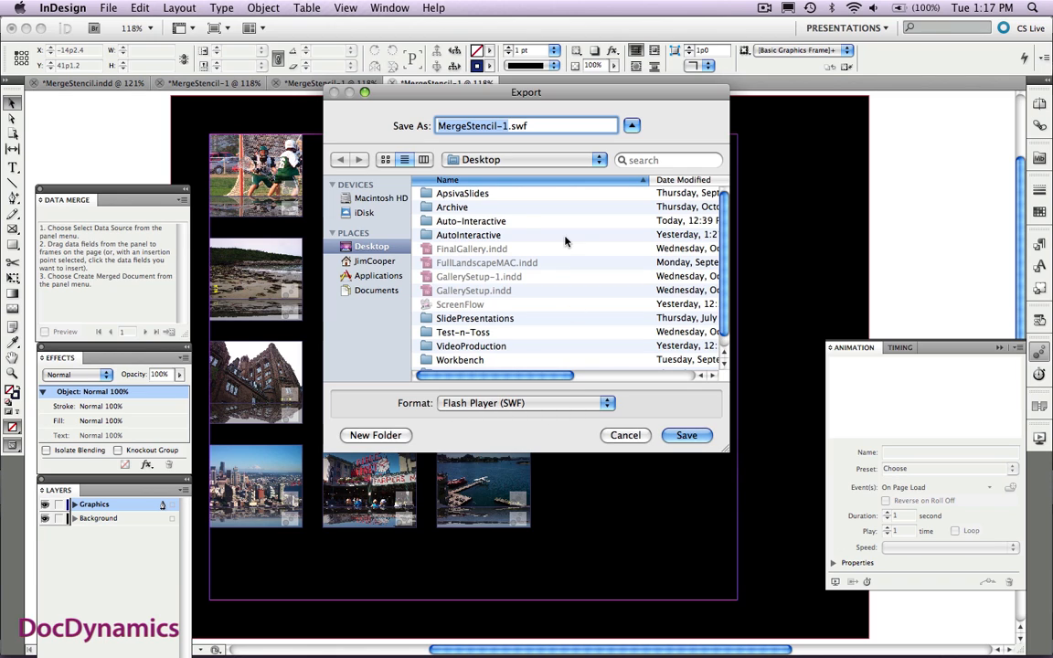
mouse_move(370, 229)
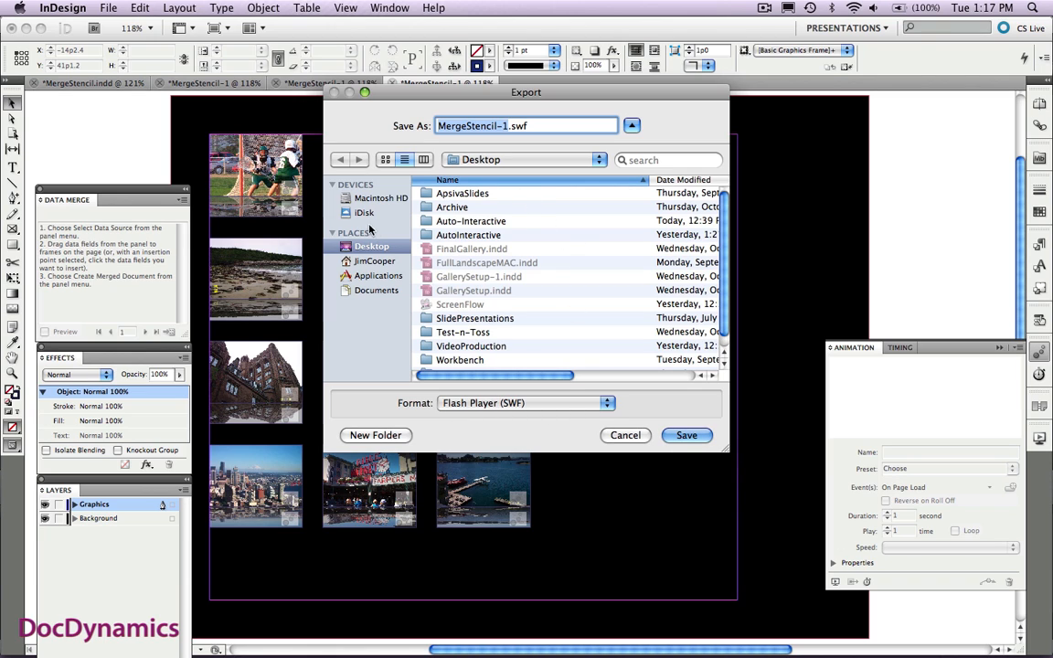
Step: Save the SWF export with an HTML page into the AutoInteractive folder
left_click(468, 234)
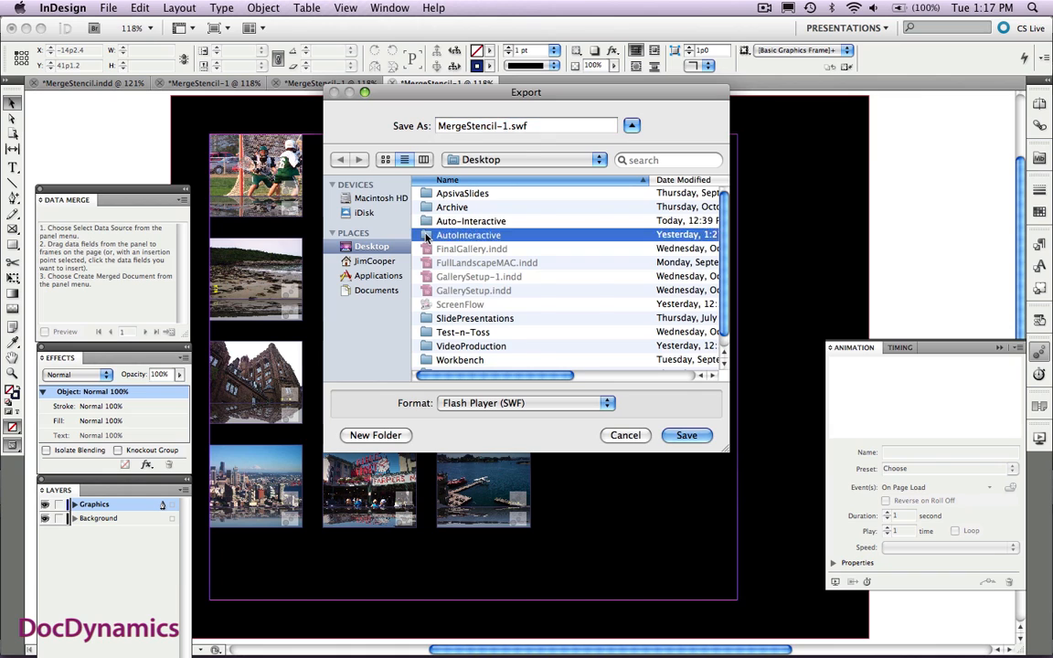
double_click(468, 234)
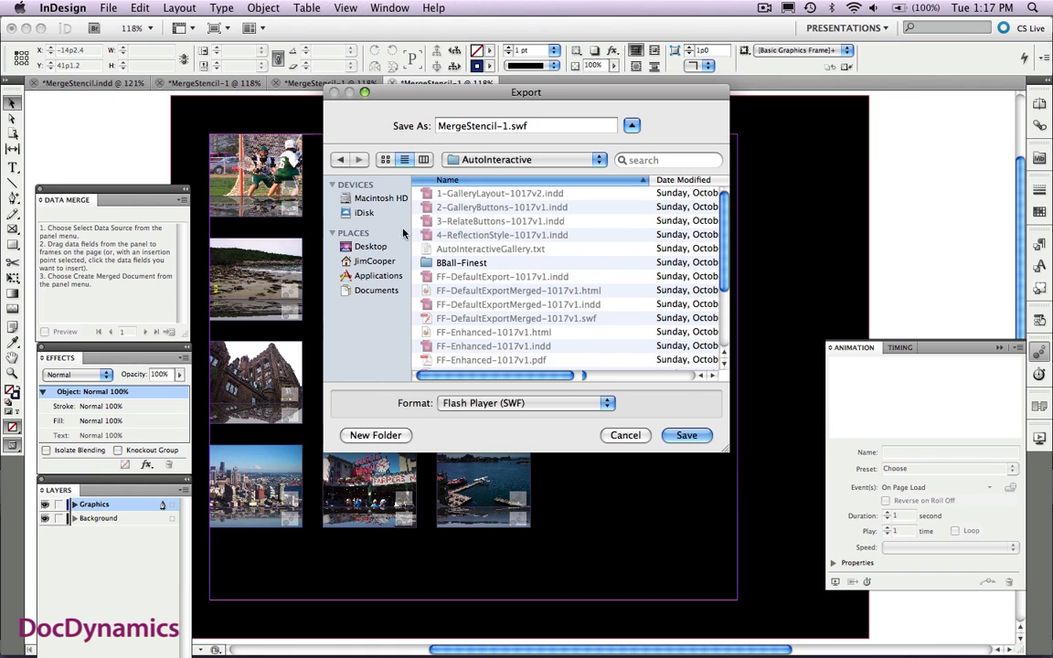
left_click(369, 245)
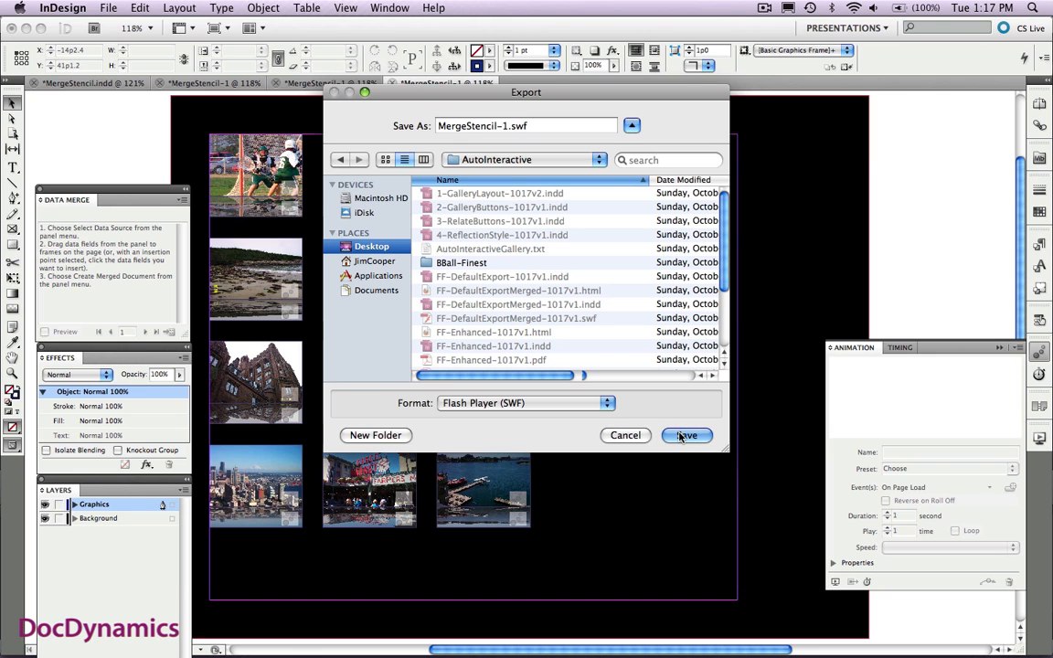
left_click(685, 435)
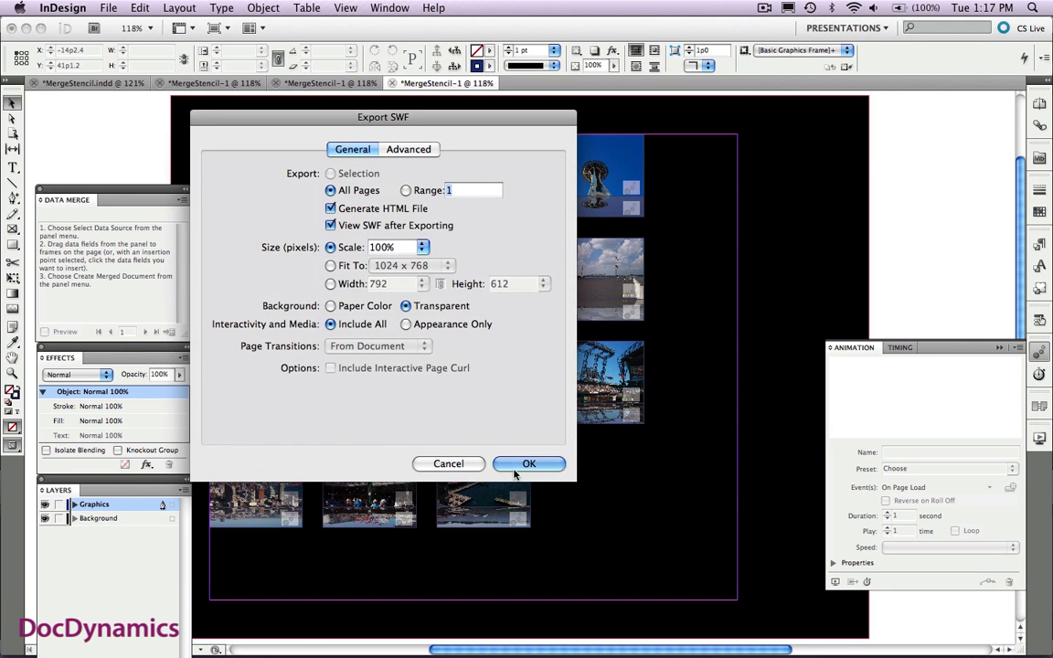
left_click(528, 464)
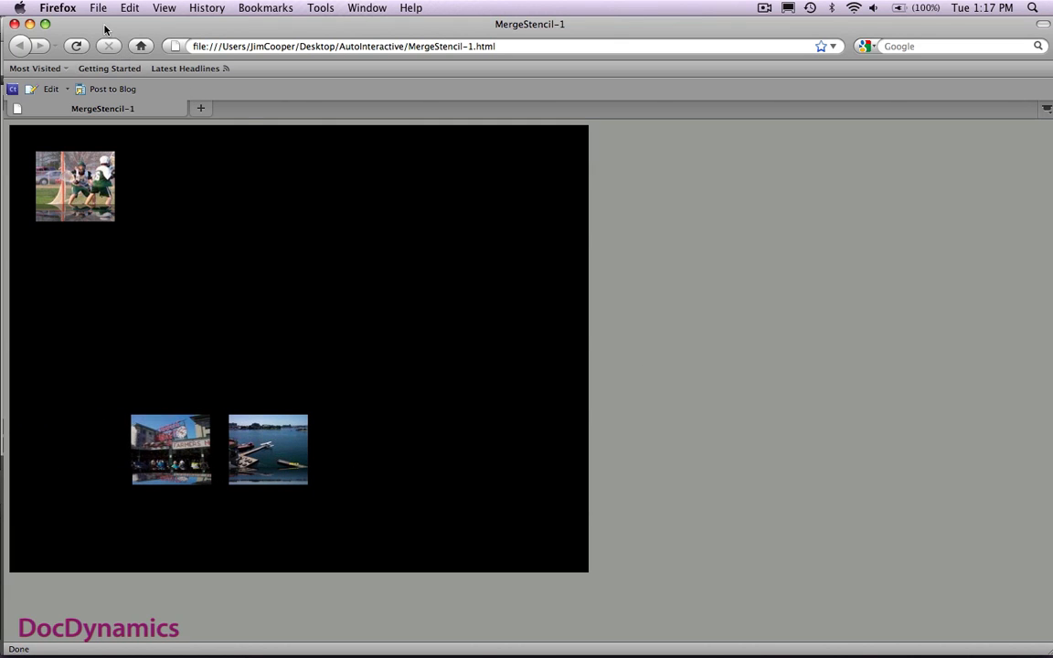
Step: Switch Firefox to Full Screen to watch the photos fly into the grid
left_click(165, 8)
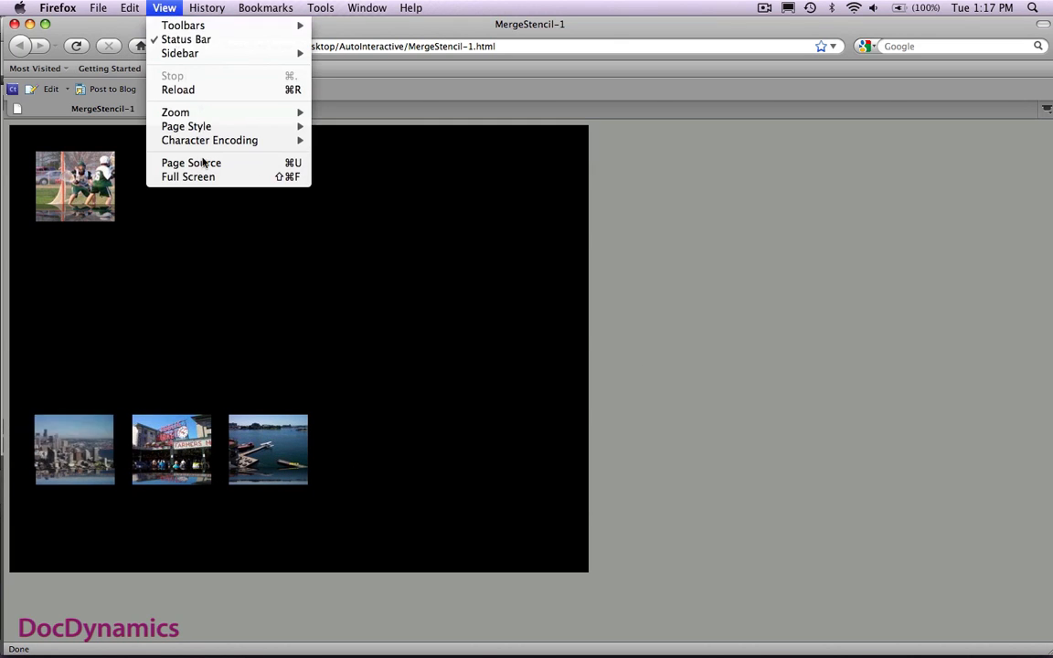
left_click(187, 175)
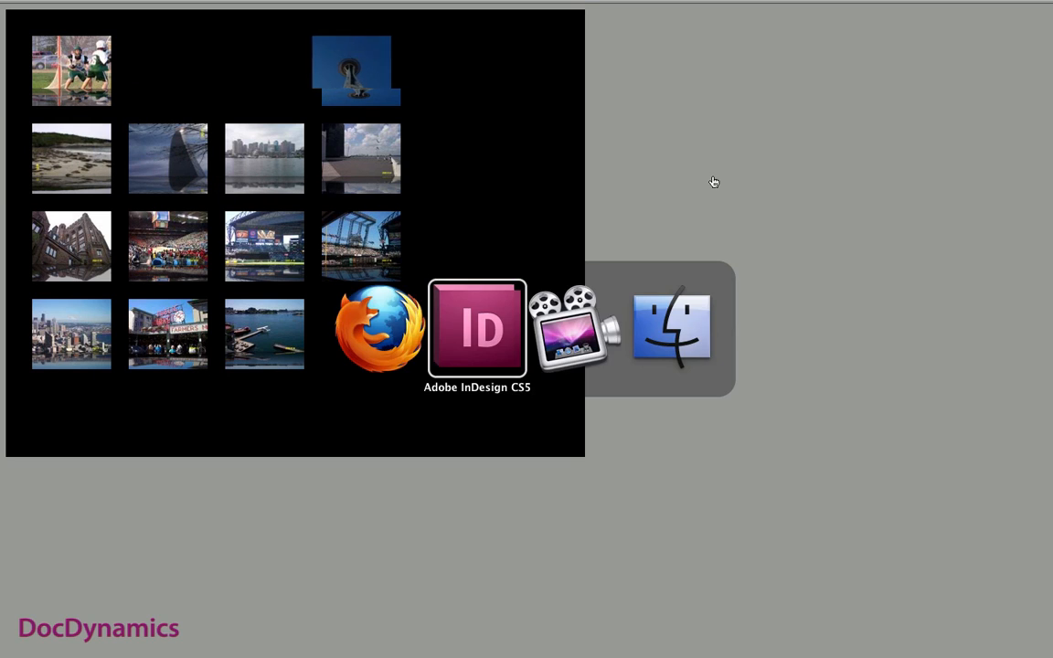